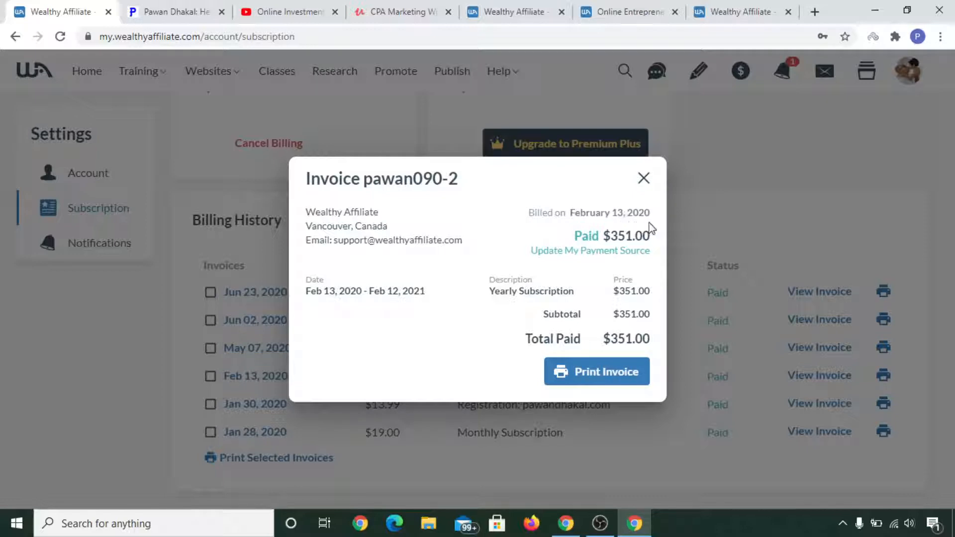
{"action": "mouse_move", "coordinate": [655, 240]}
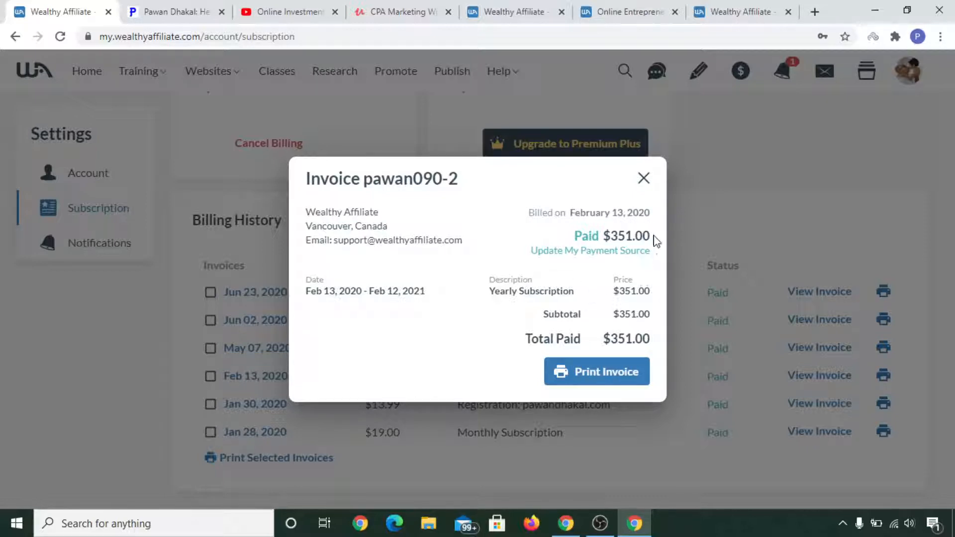
Switch to the pawandhakal.com blog and scroll through its affiliate and CPA marketing posts
{"action": "double_click", "coordinate": [626, 236]}
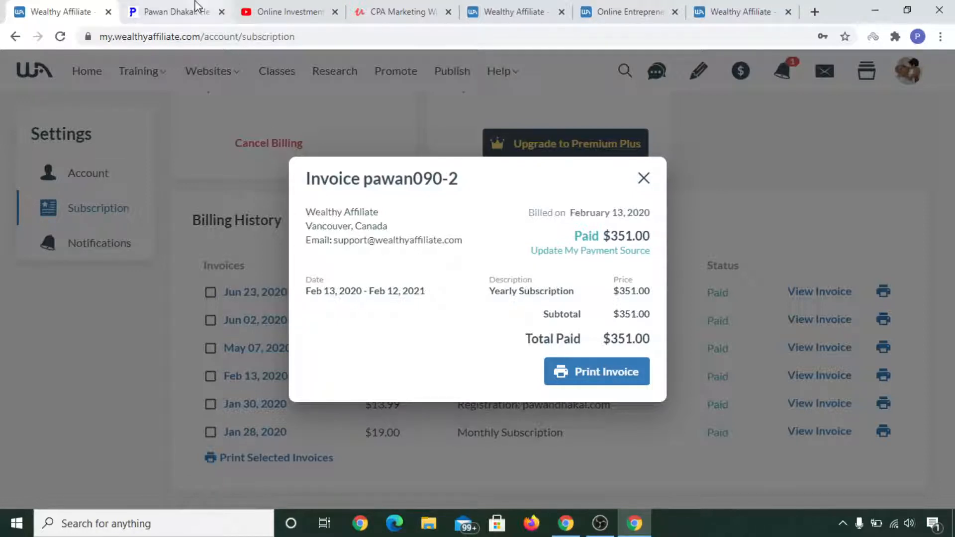
{"action": "mouse_move", "coordinate": [172, 12]}
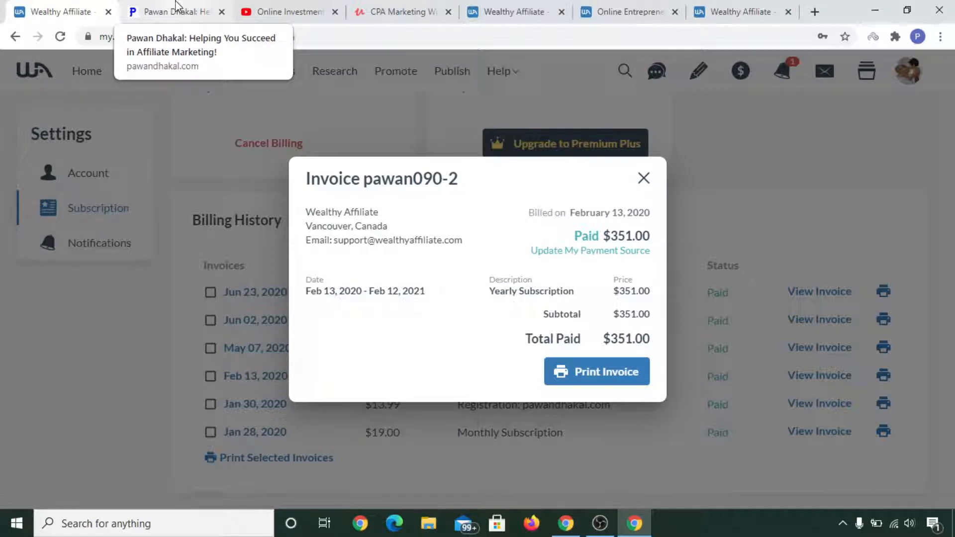
{"action": "left_click", "coordinate": [170, 12]}
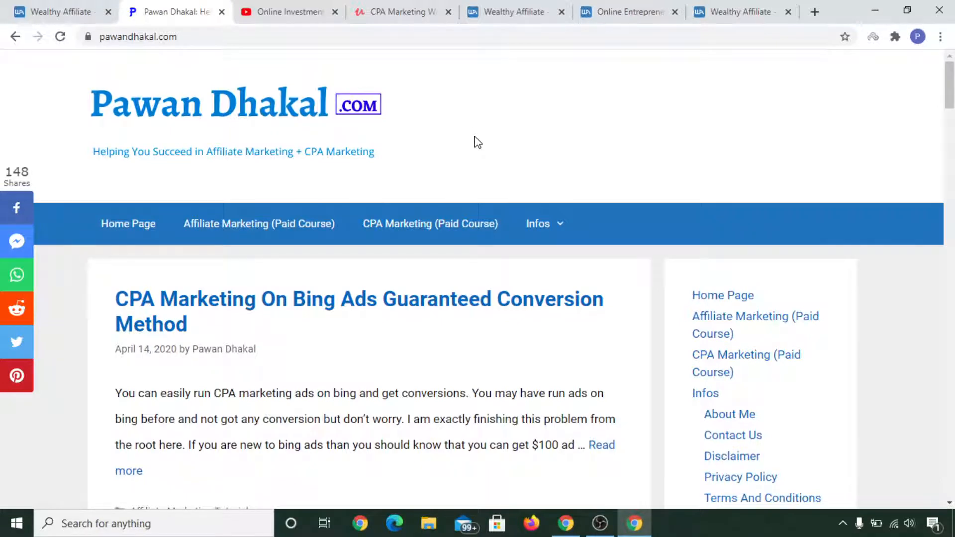
{"action": "mouse_move", "coordinate": [914, 310]}
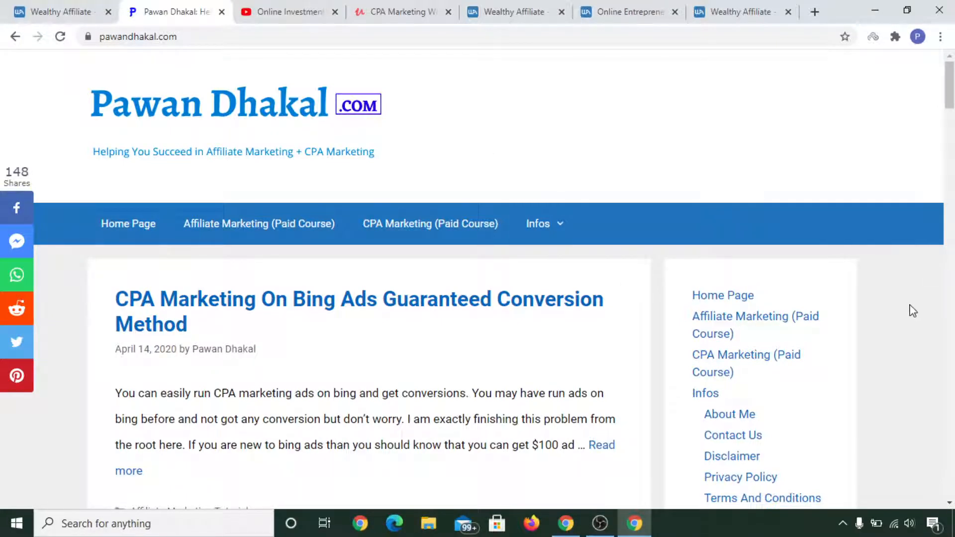
{"action": "scroll", "scroll_direction": "down", "scroll_amount": 3}
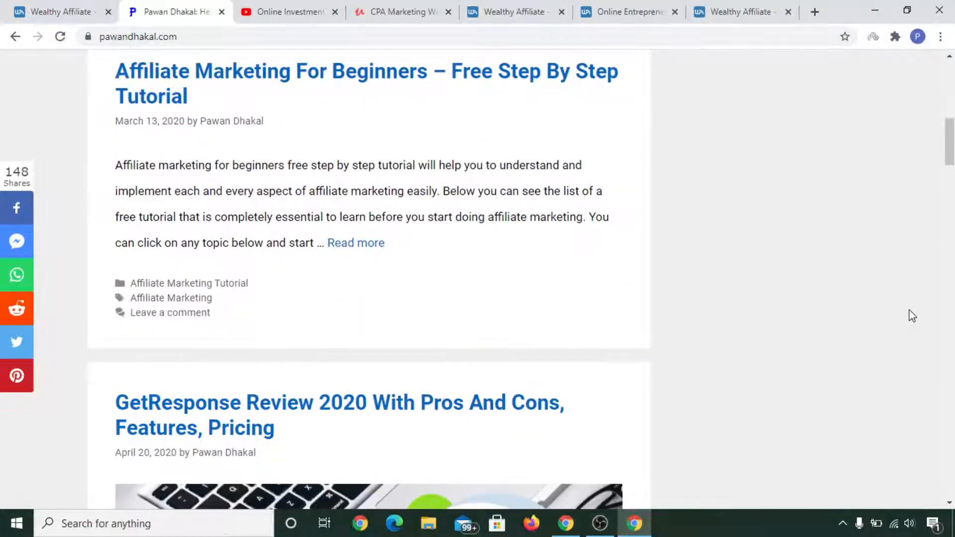
{"action": "scroll", "scroll_direction": "down", "scroll_amount": 3}
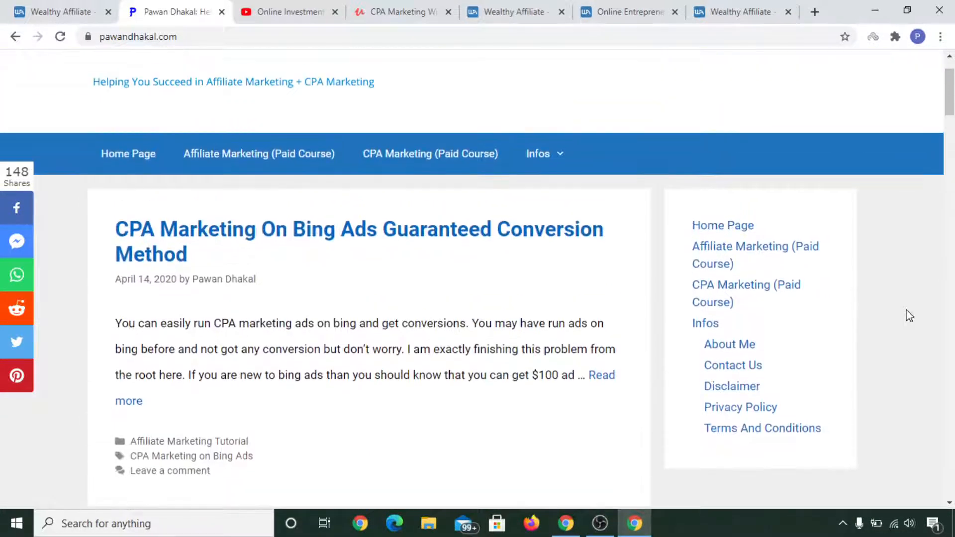
{"action": "scroll", "scroll_direction": "down", "scroll_amount": 3}
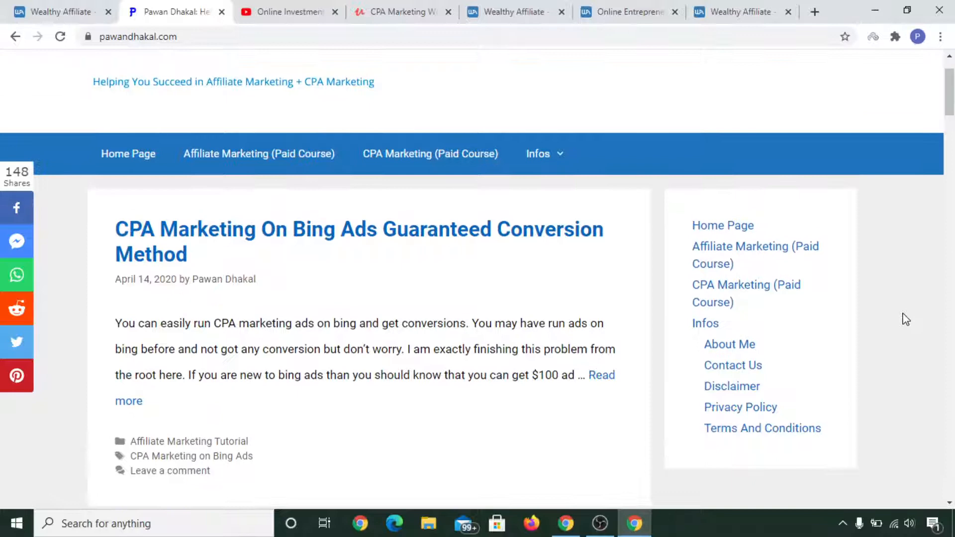
{"action": "scroll", "scroll_direction": "down", "scroll_amount": 3}
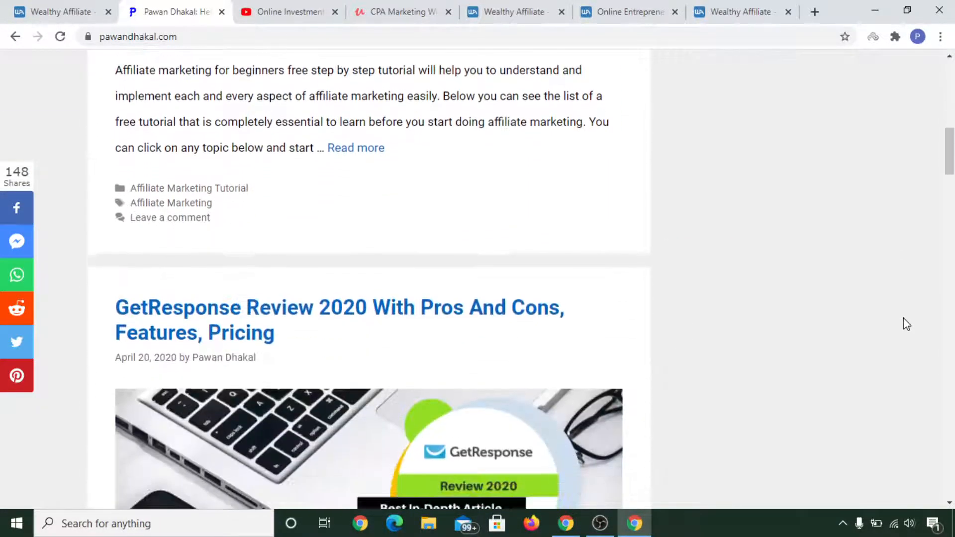
{"action": "scroll", "scroll_direction": "down", "scroll_amount": 3}
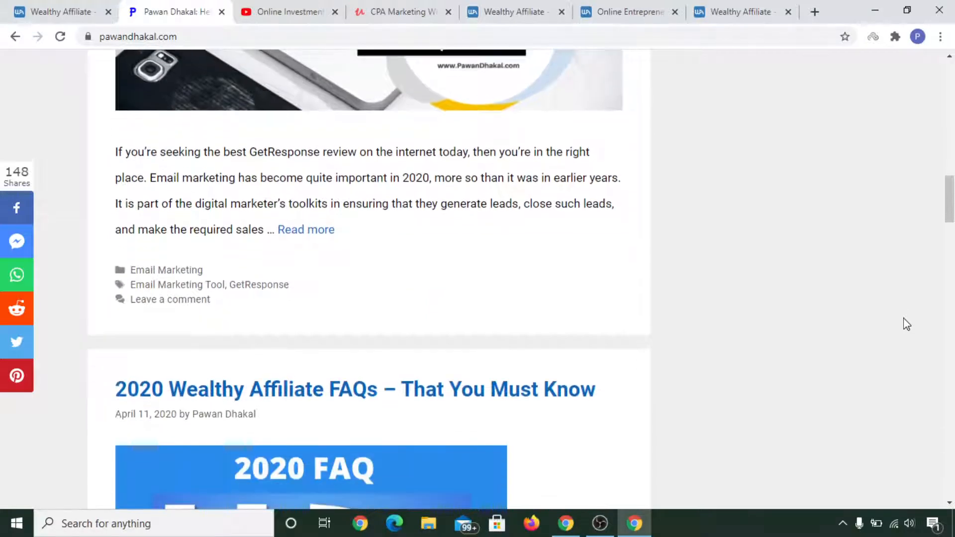
{"action": "scroll", "scroll_direction": "down", "scroll_amount": 3}
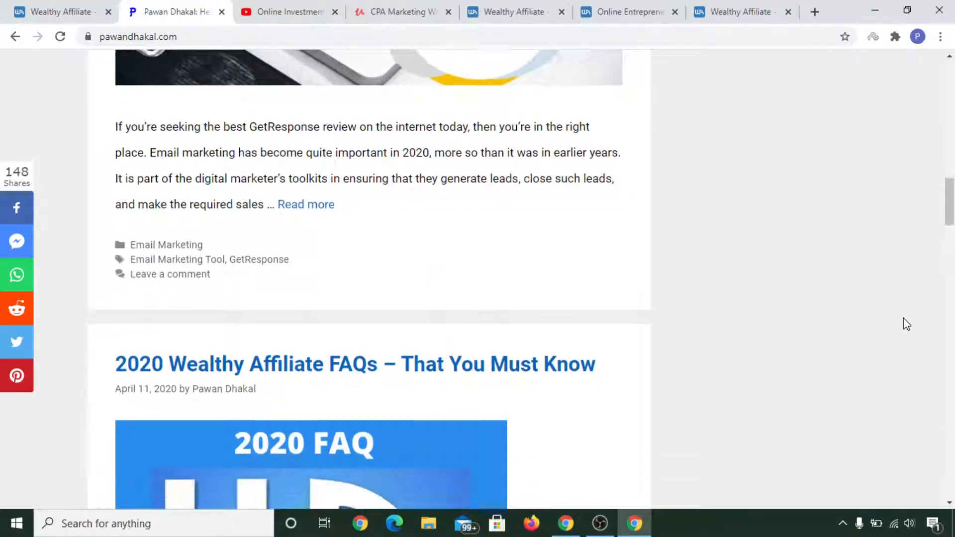
{"action": "scroll", "scroll_direction": "down", "scroll_amount": 3}
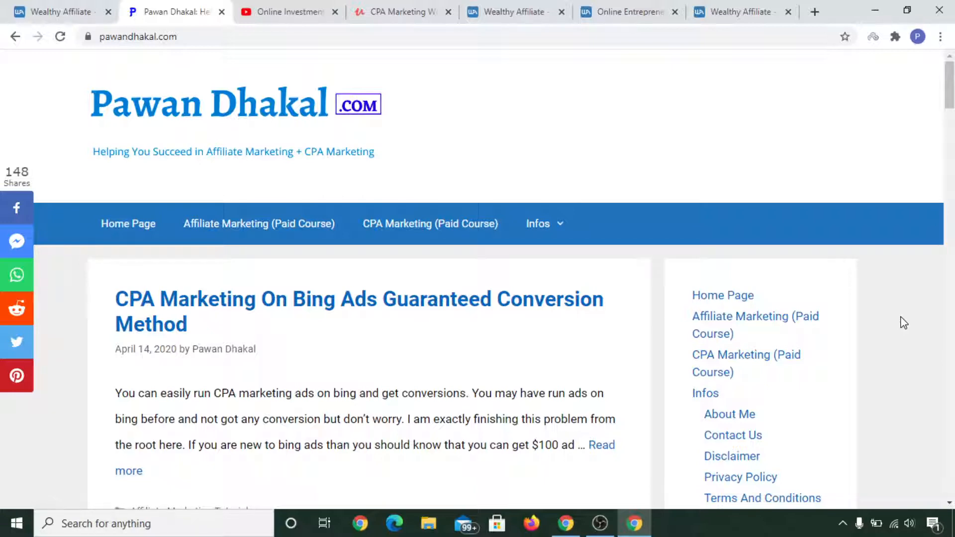
{"action": "mouse_move", "coordinate": [841, 141]}
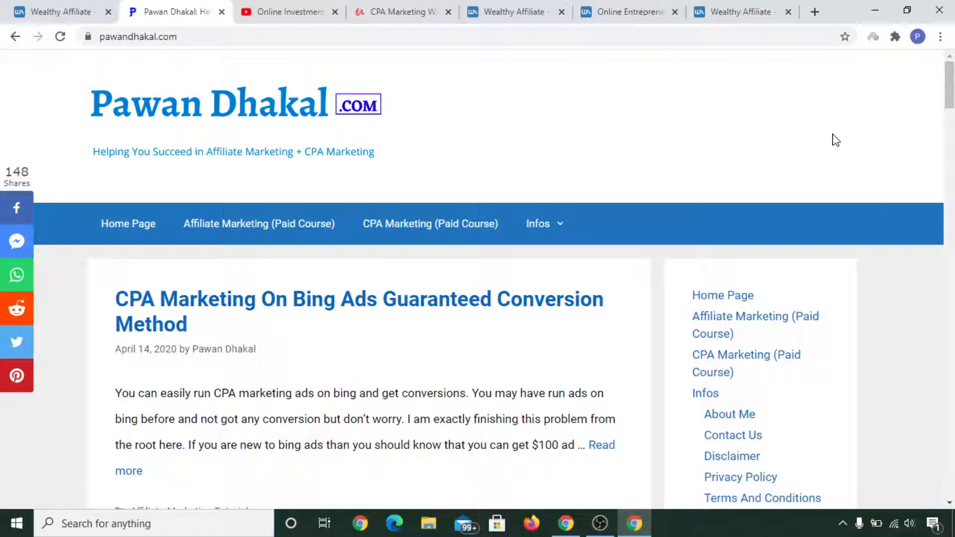
{"action": "mouse_move", "coordinate": [781, 135]}
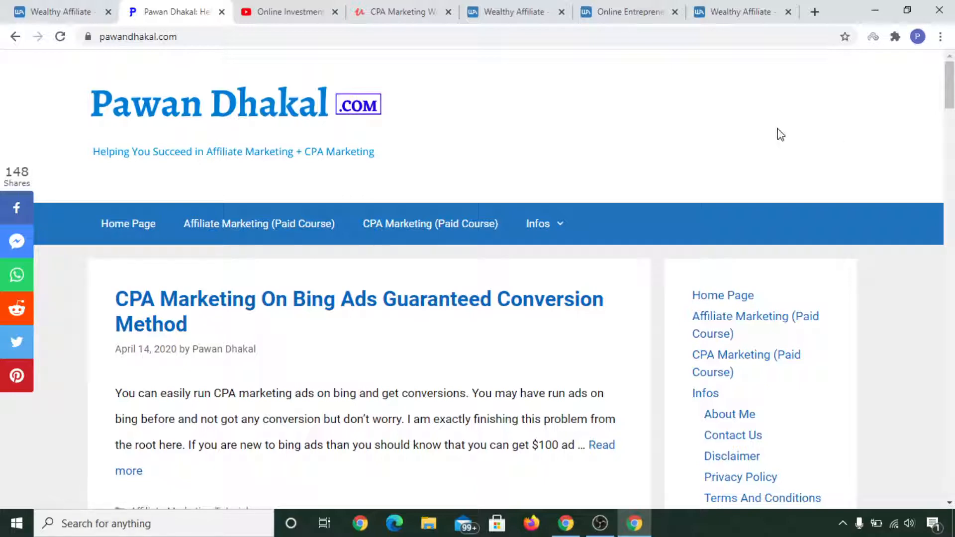
{"action": "mouse_move", "coordinate": [281, 7]}
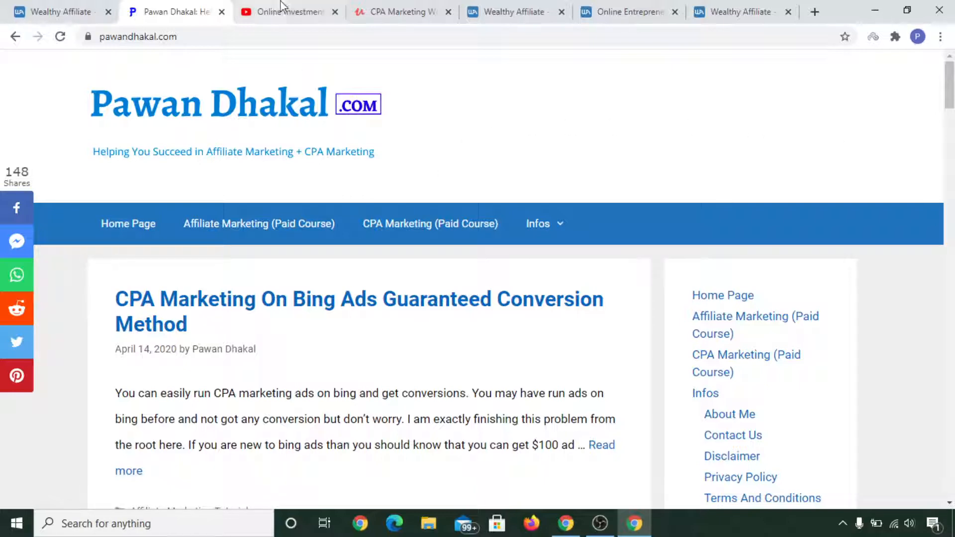
Switch to the Online Investment Tutorial channel and scroll through its binary options trading uploads
{"action": "left_click", "coordinate": [286, 12]}
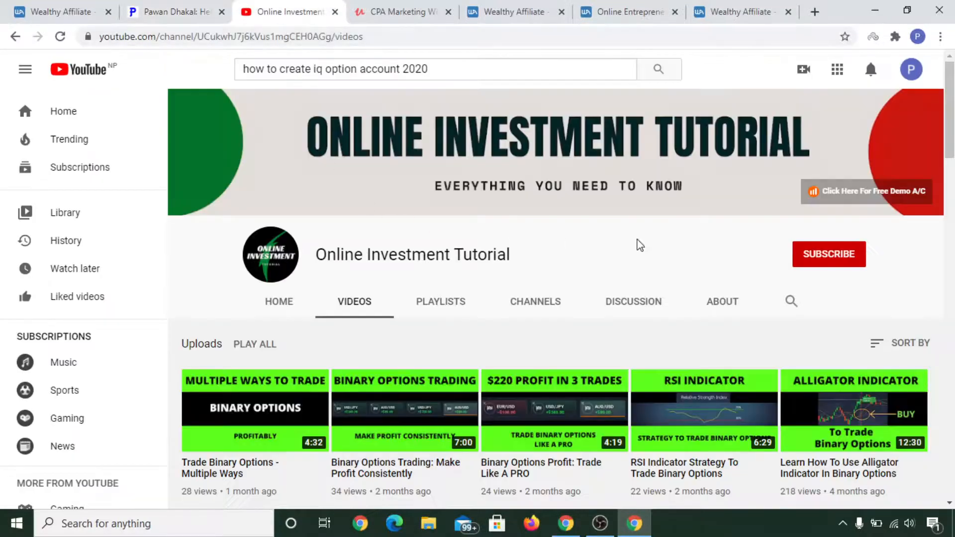
{"action": "mouse_move", "coordinate": [704, 255]}
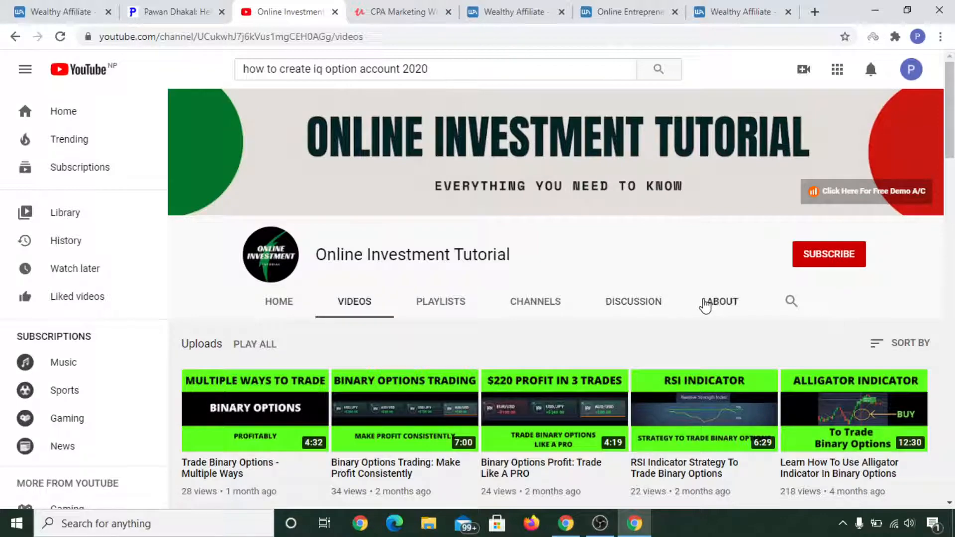
{"action": "scroll", "scroll_direction": "down", "scroll_amount": 3}
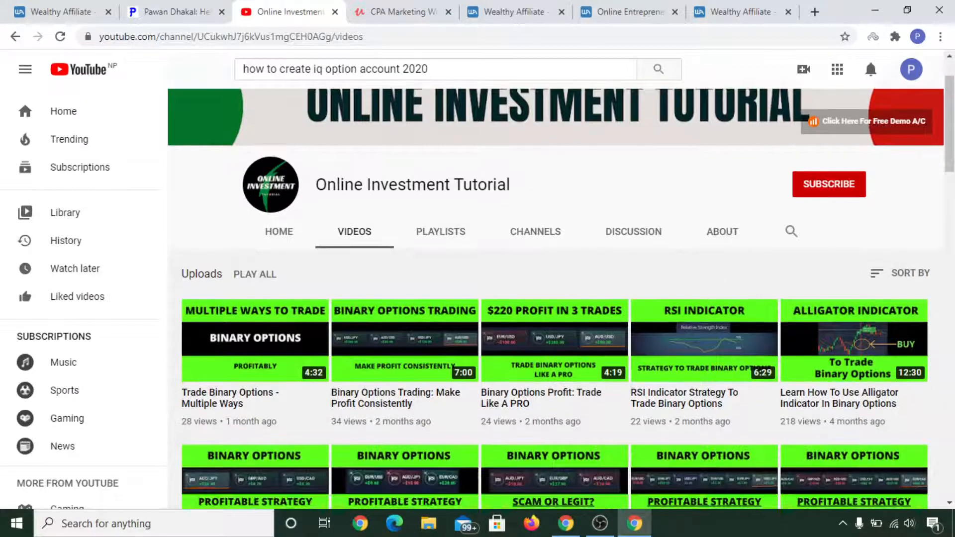
{"action": "scroll", "scroll_direction": "down", "scroll_amount": 3}
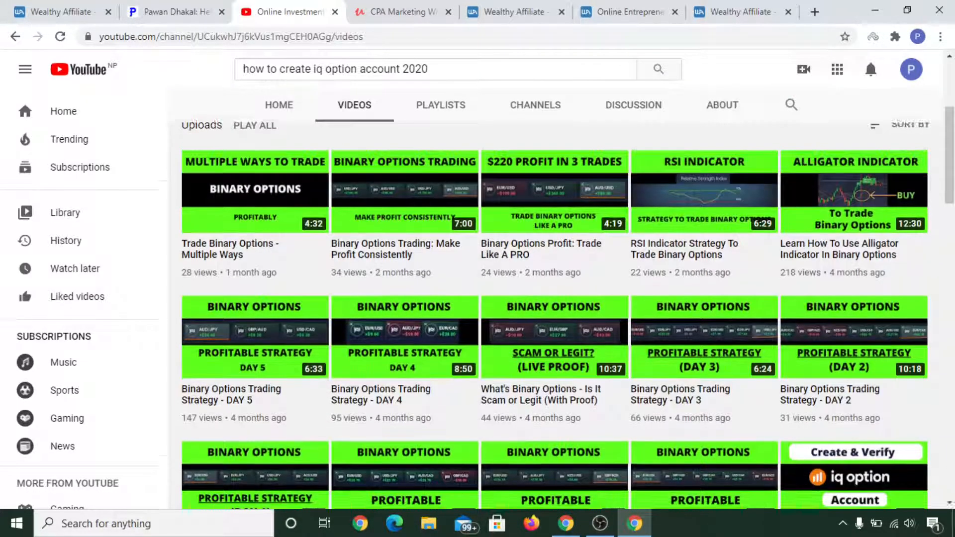
{"action": "scroll", "scroll_direction": "down", "scroll_amount": 3}
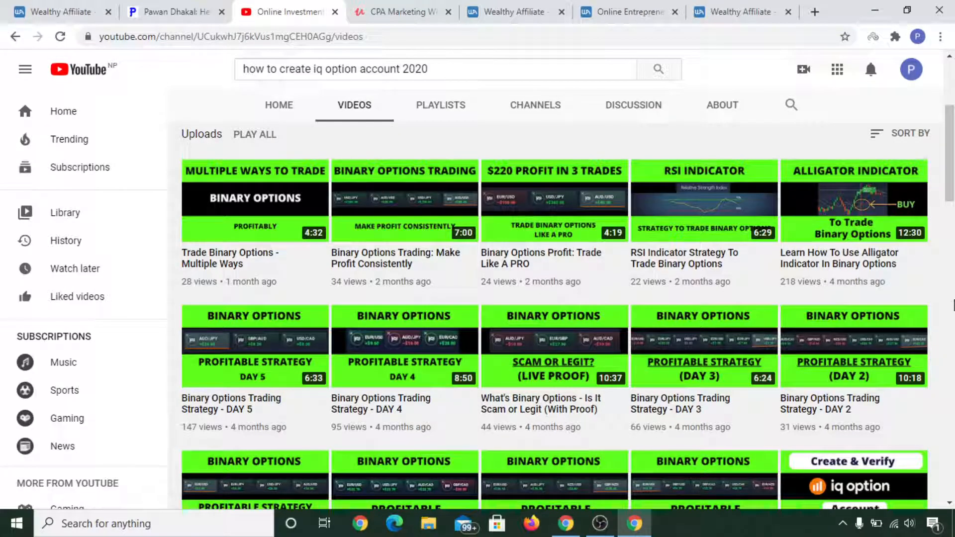
{"action": "scroll", "scroll_direction": "down", "scroll_amount": 3}
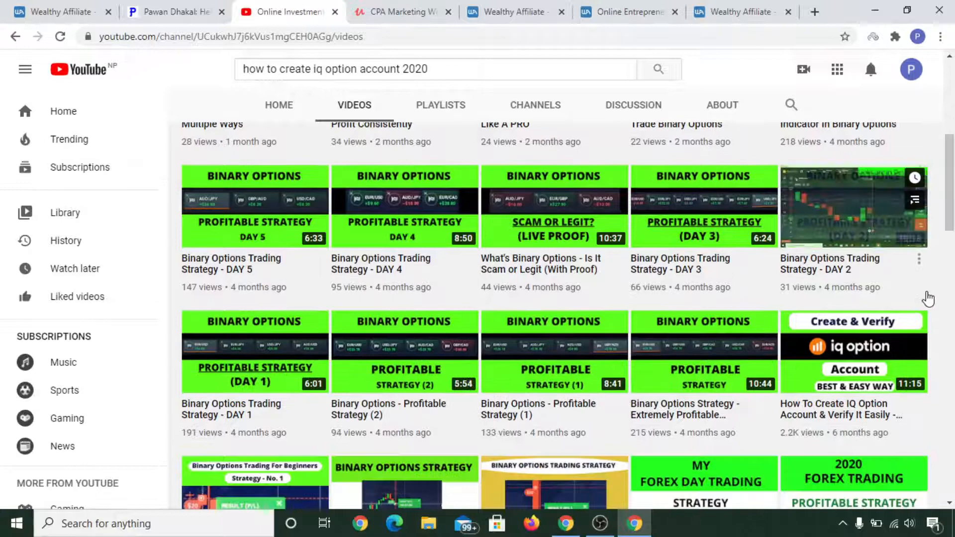
{"action": "scroll", "scroll_direction": "down", "scroll_amount": 3}
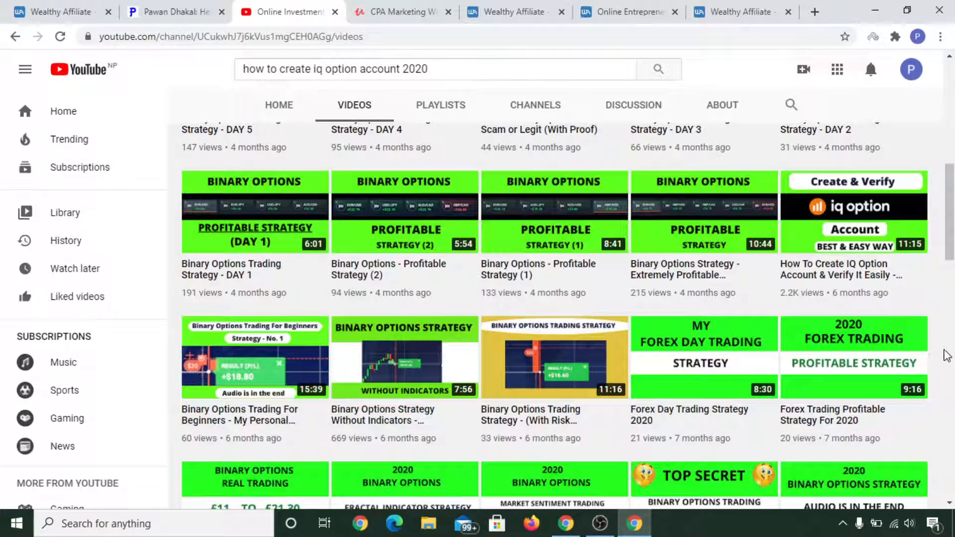
{"action": "scroll", "scroll_direction": "down", "scroll_amount": 3}
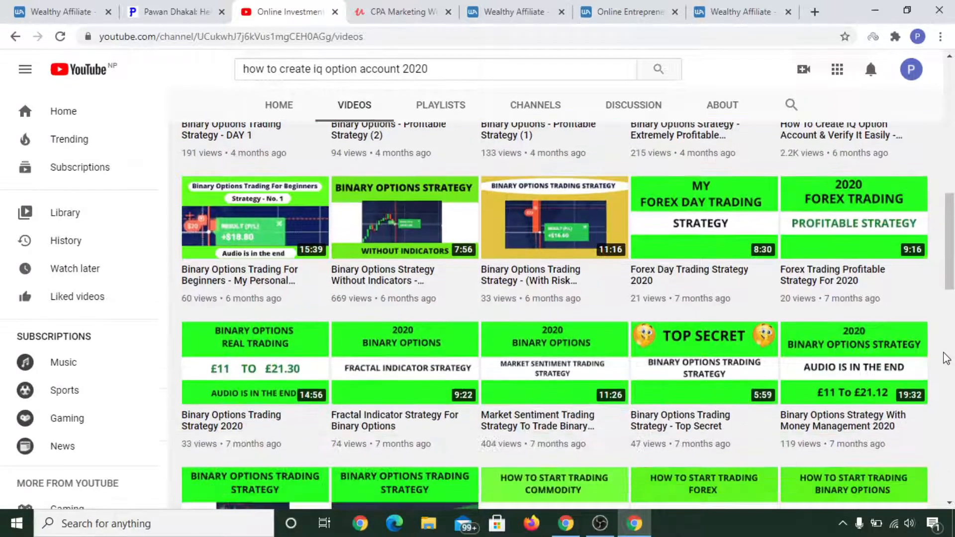
{"action": "scroll", "scroll_direction": "down", "scroll_amount": 3}
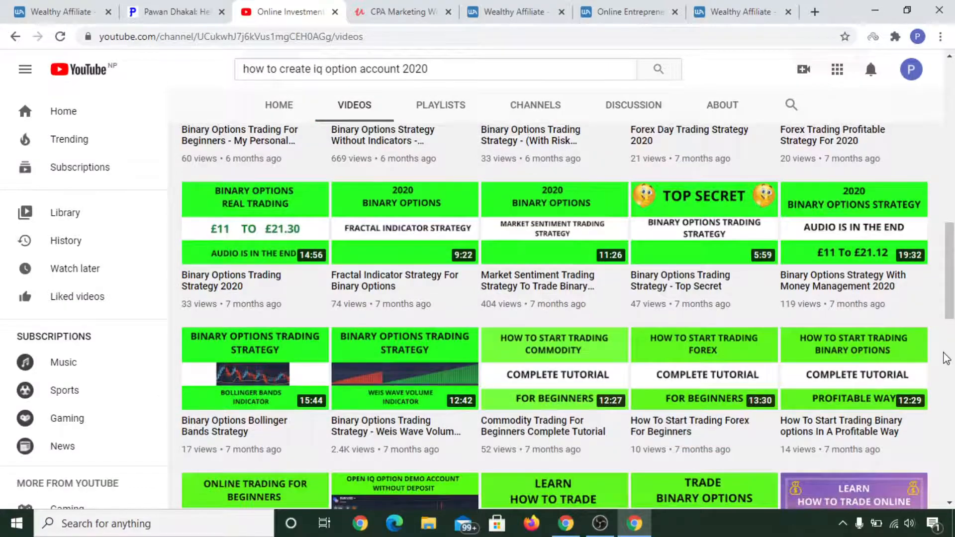
{"action": "scroll", "scroll_direction": "down", "scroll_amount": 3}
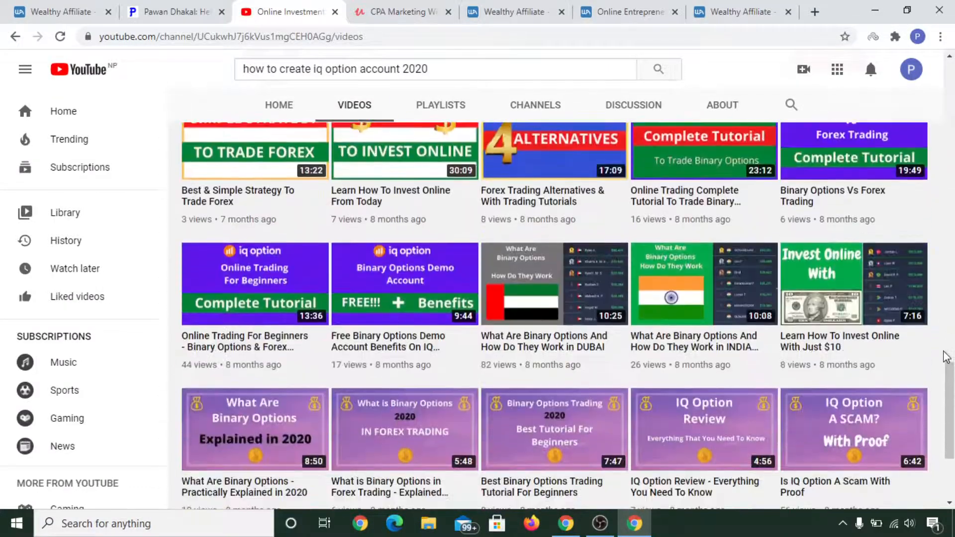
{"action": "scroll", "scroll_direction": "down", "scroll_amount": 3}
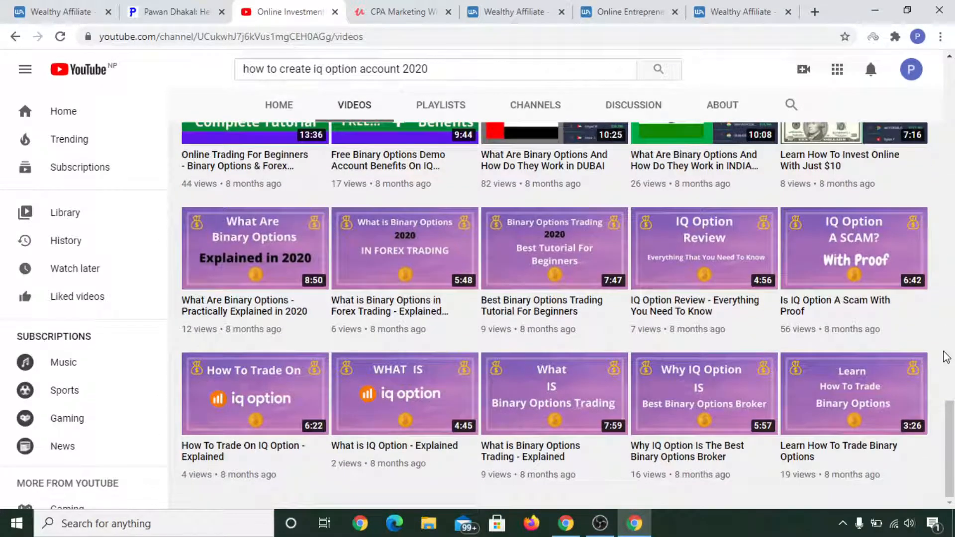
{"action": "scroll", "scroll_direction": "down", "scroll_amount": 3}
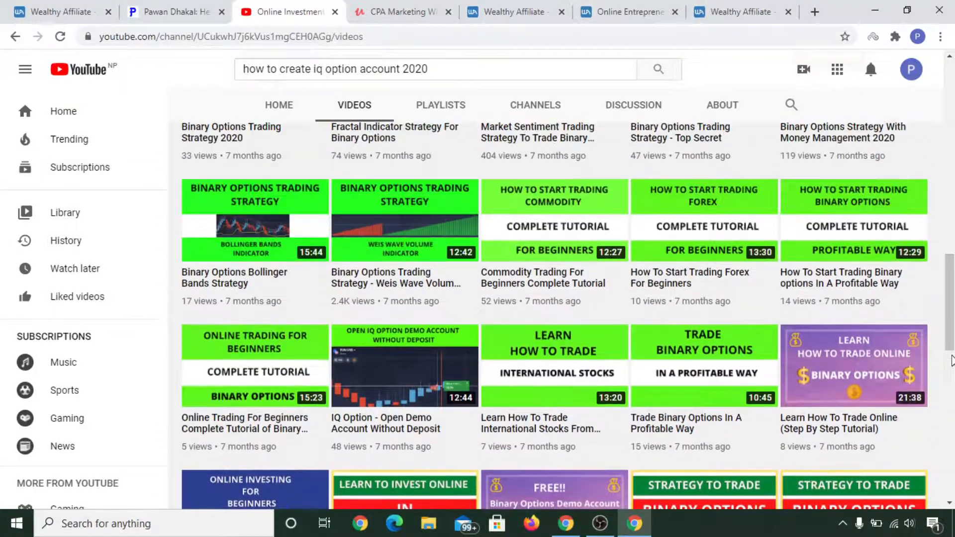
{"action": "scroll", "scroll_direction": "down", "scroll_amount": 3}
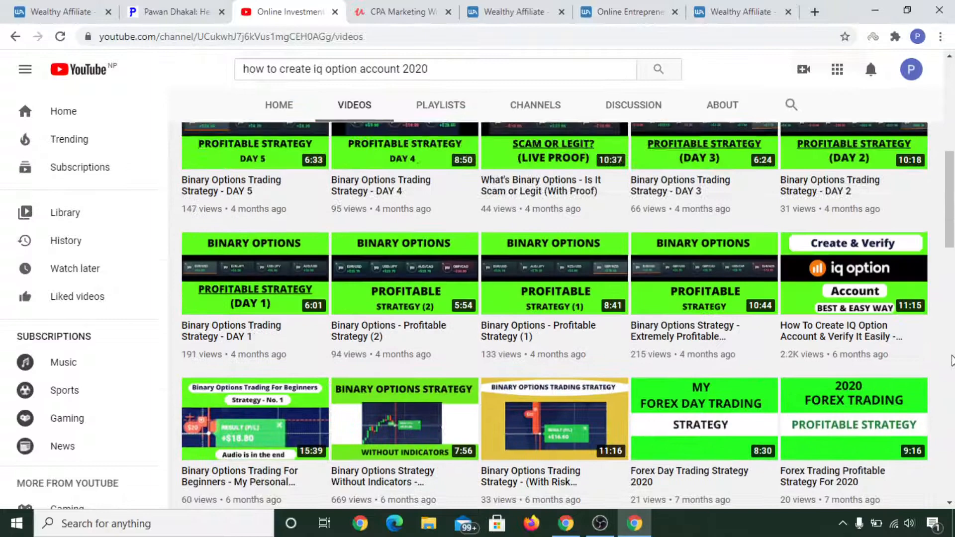
{"action": "scroll", "scroll_direction": "up", "scroll_amount": 3}
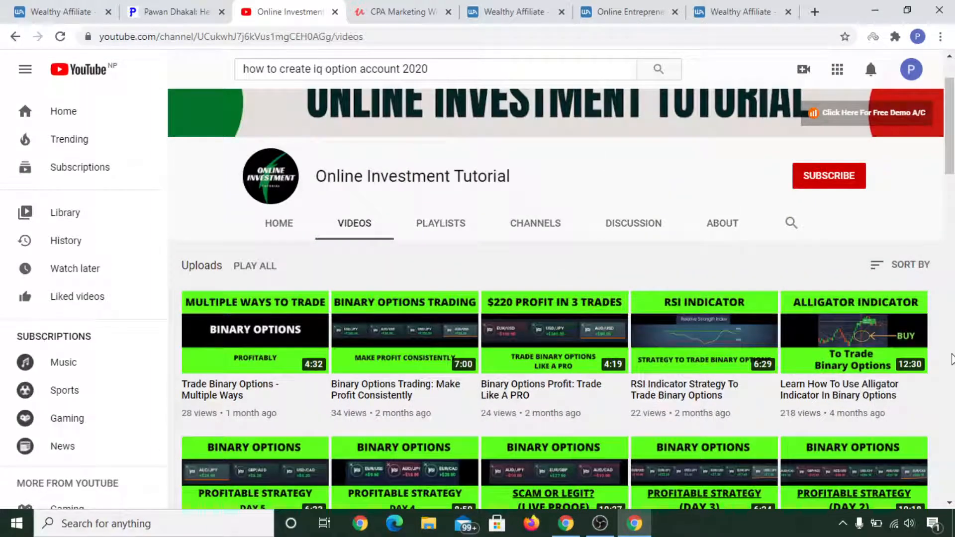
{"action": "mouse_move", "coordinate": [525, 425]}
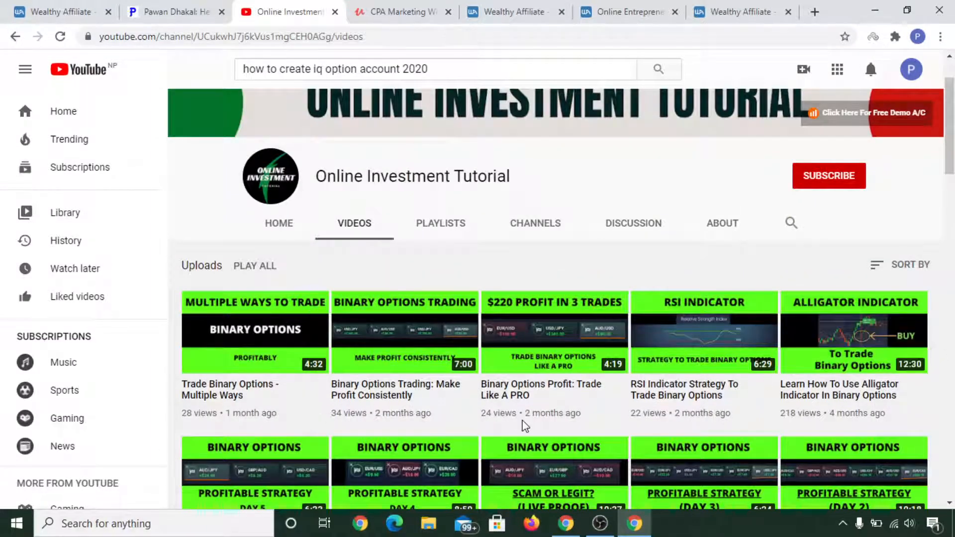
{"action": "scroll", "scroll_direction": "down", "scroll_amount": 3}
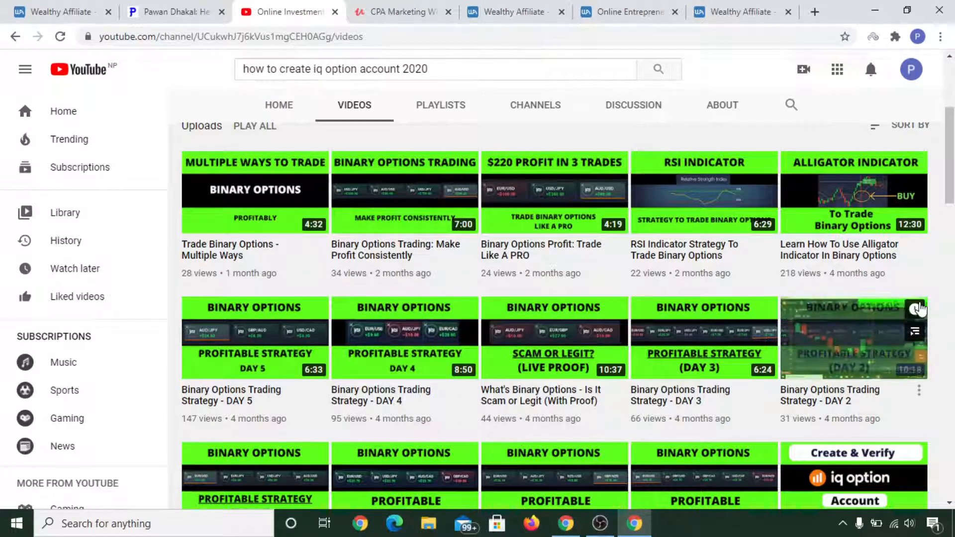
{"action": "scroll", "scroll_direction": "down", "scroll_amount": 3}
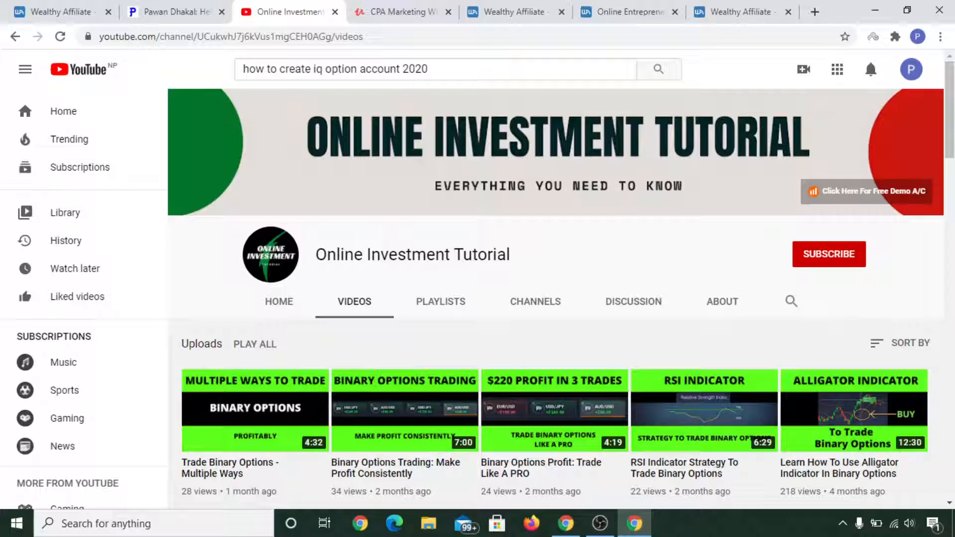
{"action": "mouse_move", "coordinate": [215, 66]}
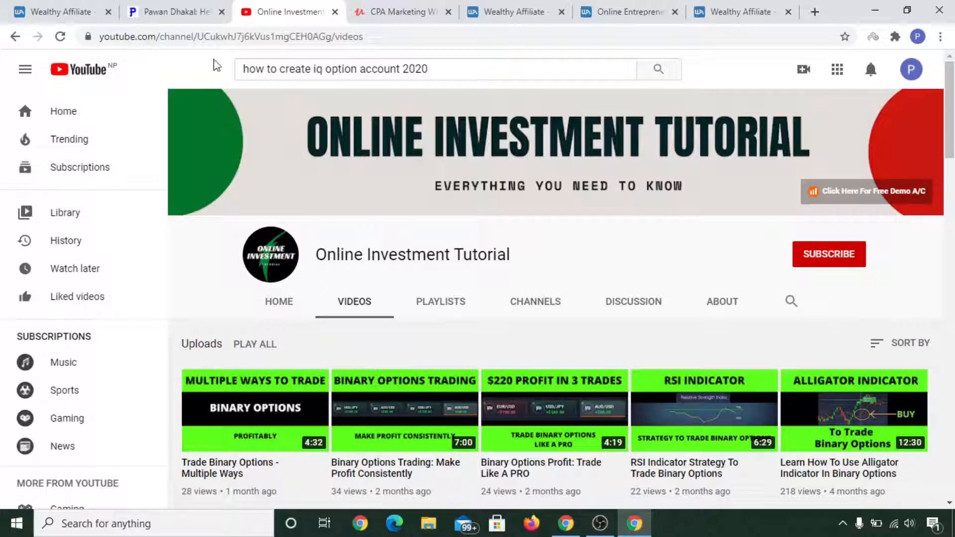
{"action": "left_click", "coordinate": [174, 12]}
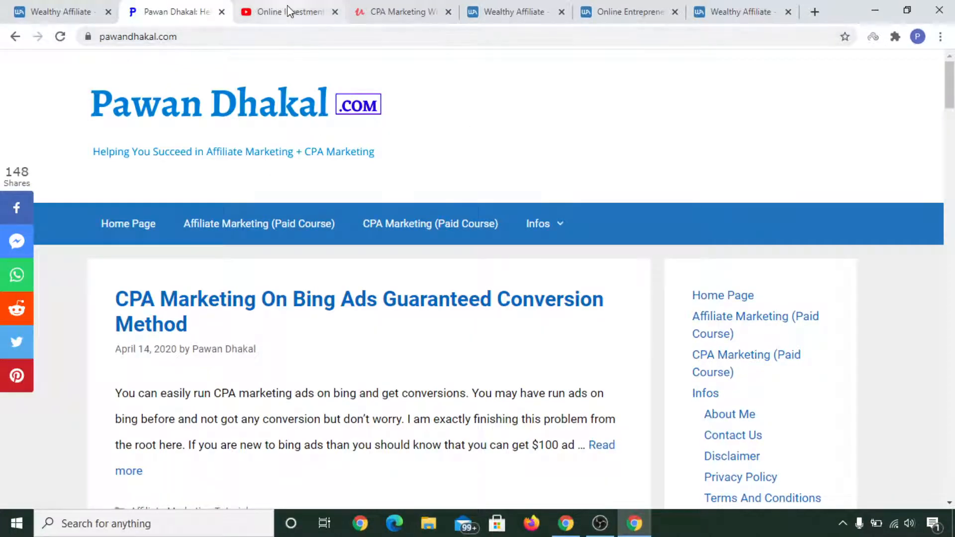
{"action": "left_click", "coordinate": [290, 12]}
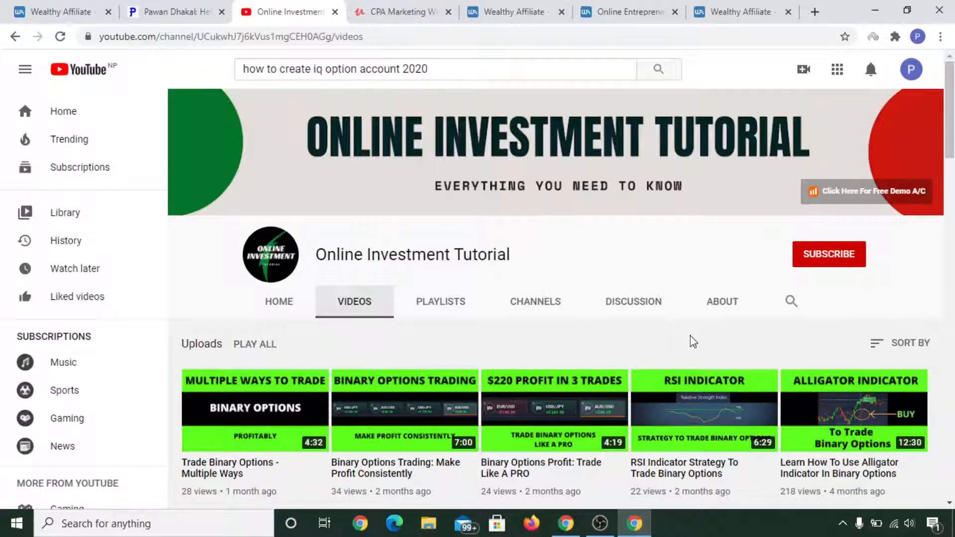
{"action": "scroll", "scroll_direction": "down", "scroll_amount": 3}
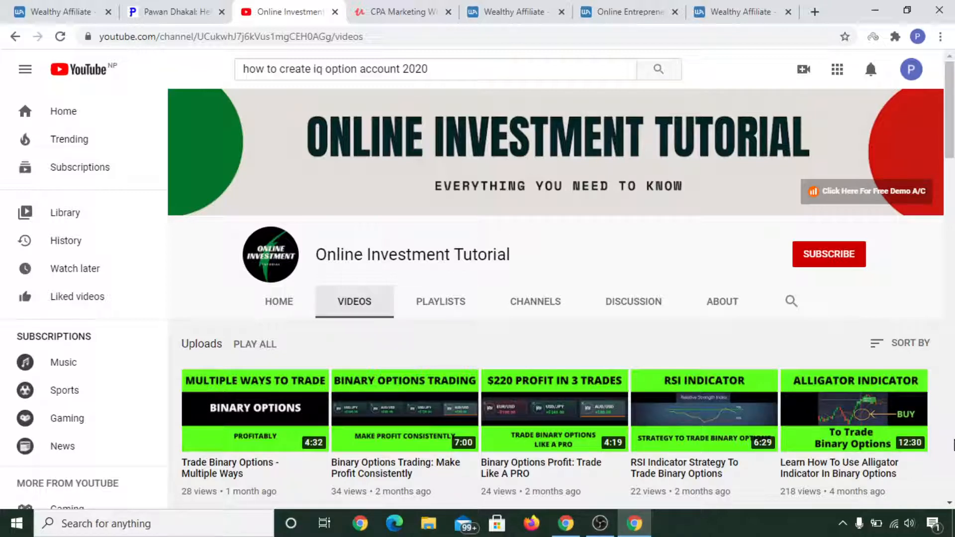
{"action": "mouse_move", "coordinate": [857, 403]}
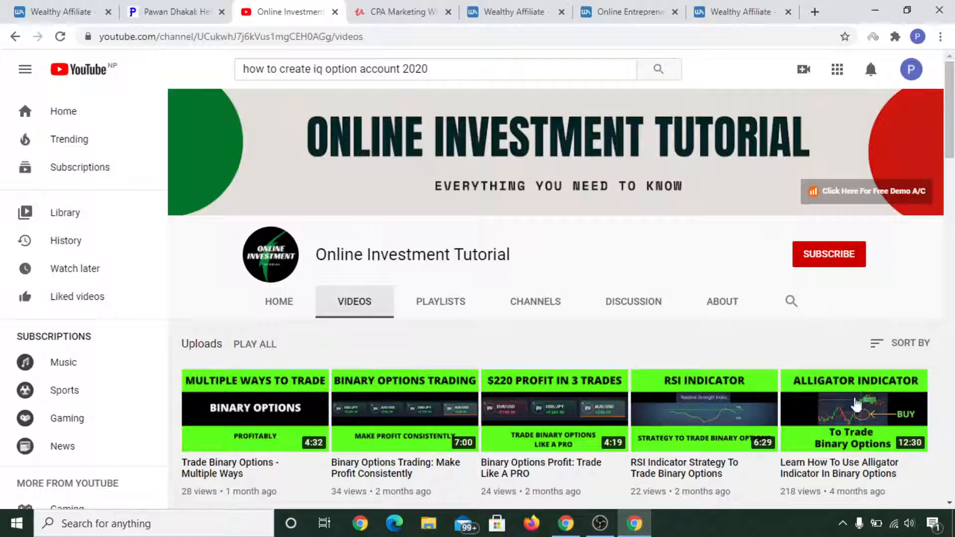
Review the Udemy CPA Marketing With PPC Advertising course, its 233 students and reviews, then go to the blog
{"action": "left_click", "coordinate": [399, 12]}
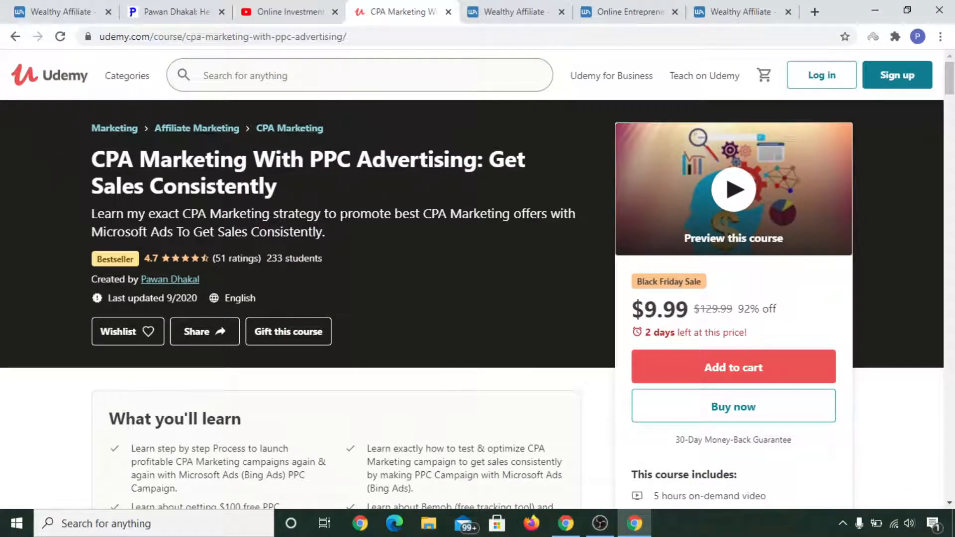
{"action": "mouse_move", "coordinate": [512, 271]}
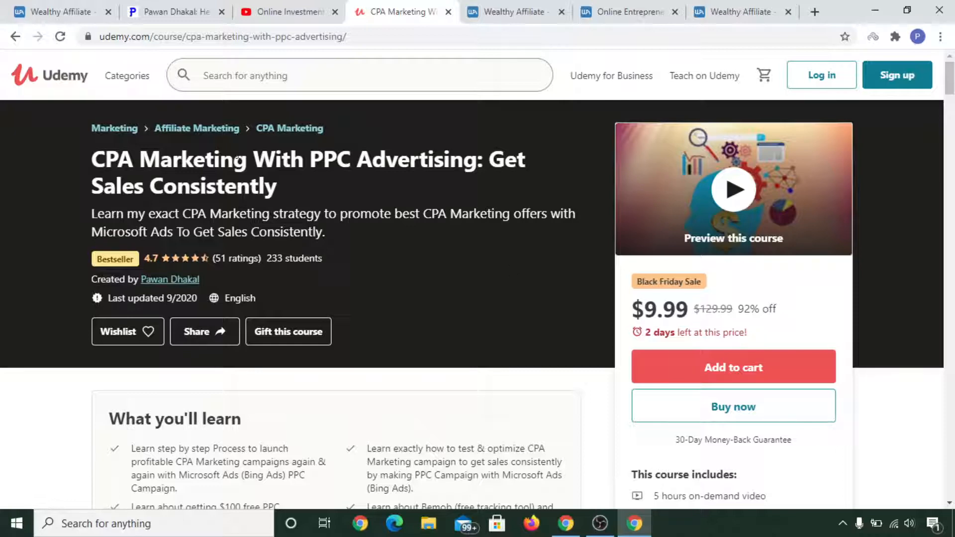
{"action": "mouse_move", "coordinate": [458, 186]}
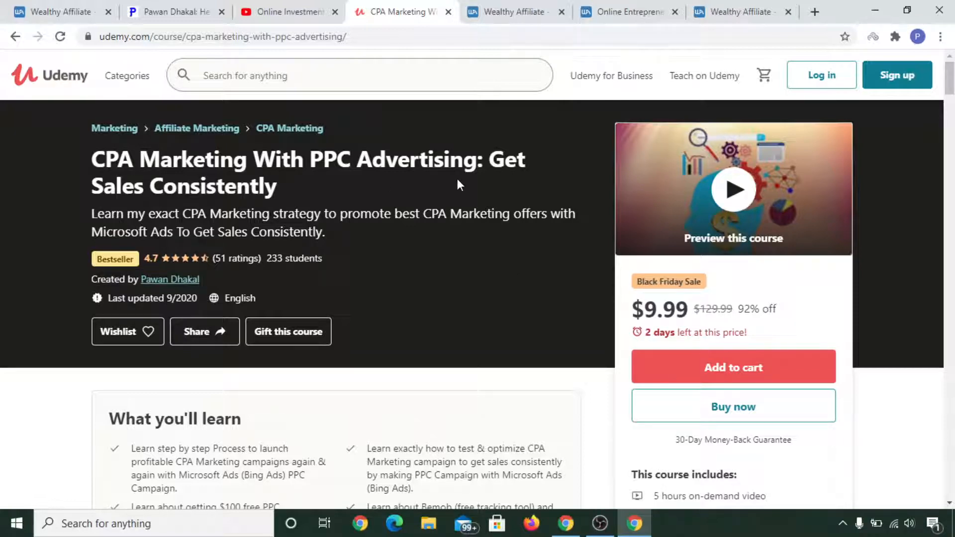
{"action": "double_click", "coordinate": [306, 258]}
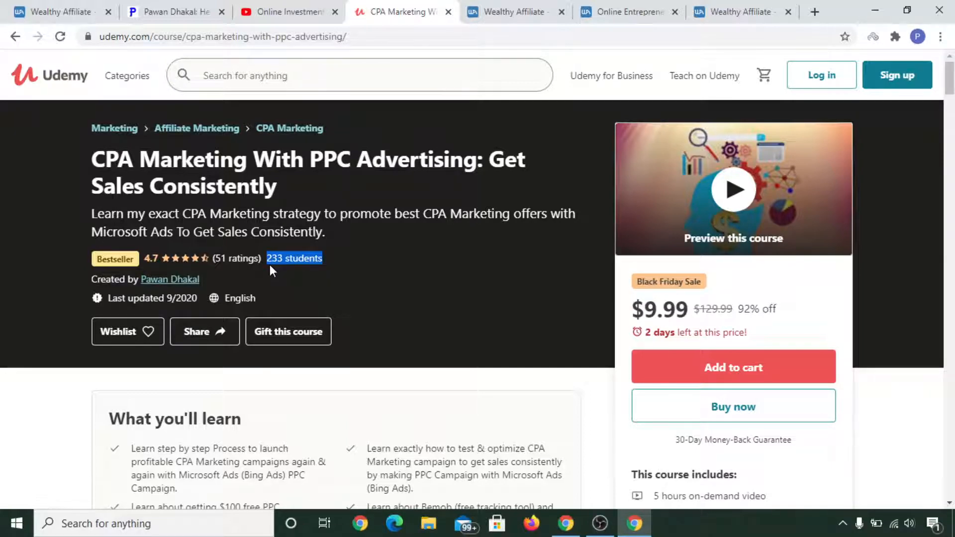
{"action": "mouse_move", "coordinate": [139, 268]}
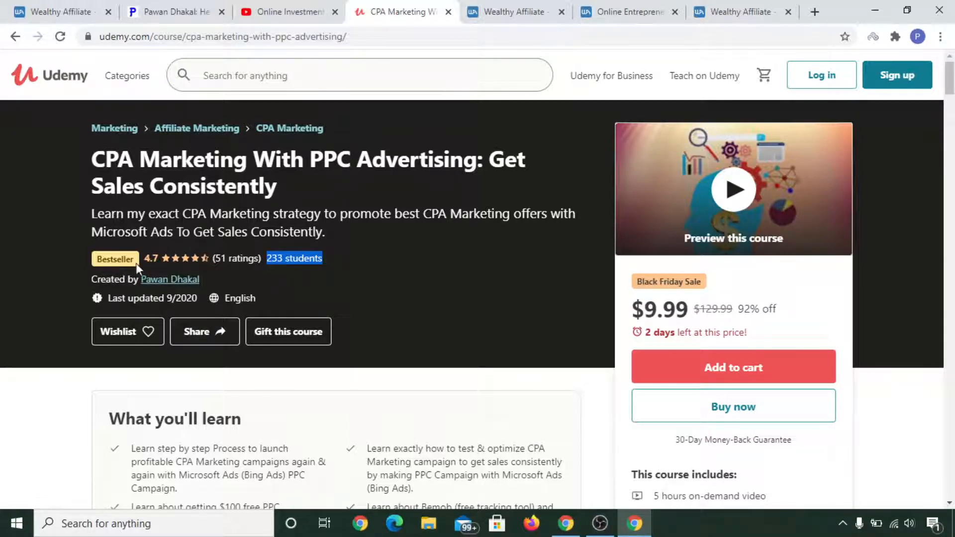
{"action": "scroll", "scroll_direction": "down", "scroll_amount": 3}
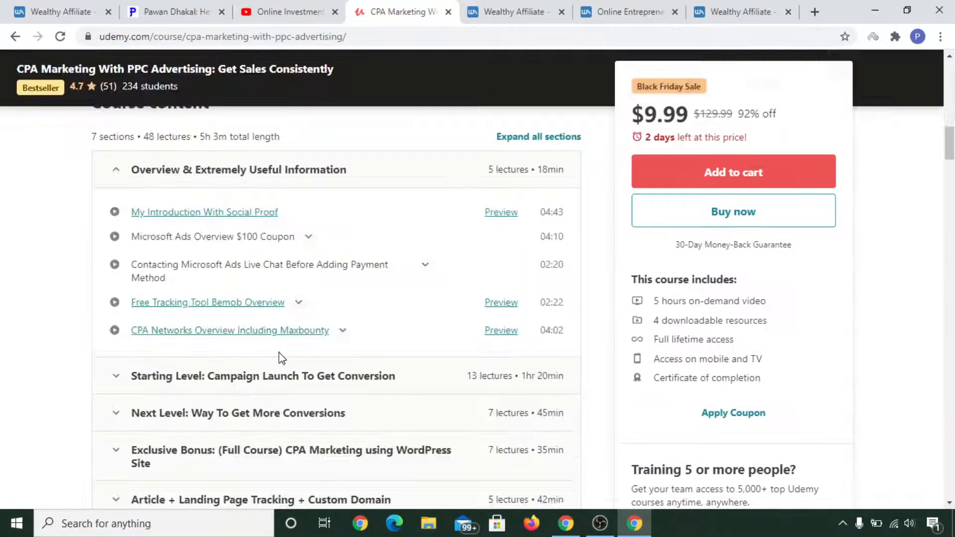
{"action": "scroll", "scroll_direction": "down", "scroll_amount": 3}
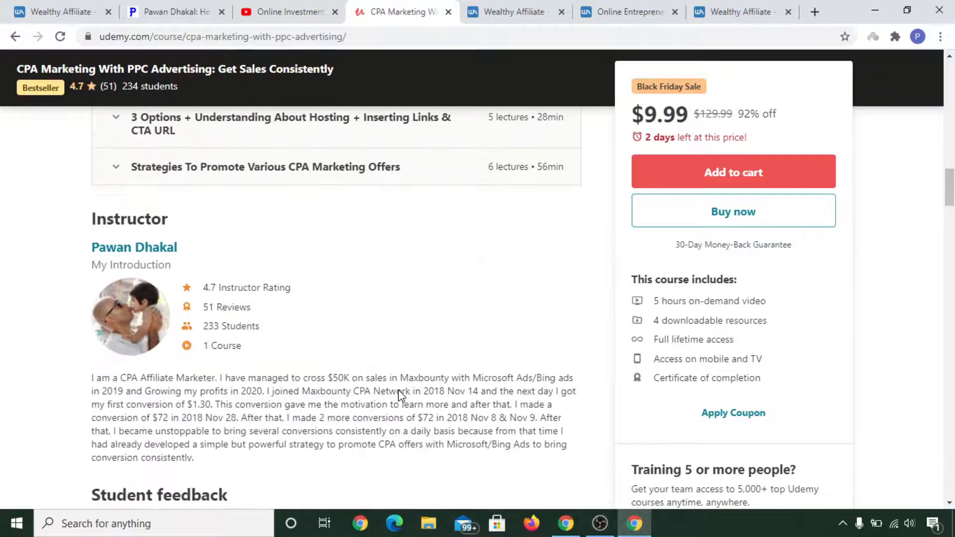
{"action": "scroll", "scroll_direction": "down", "scroll_amount": 3}
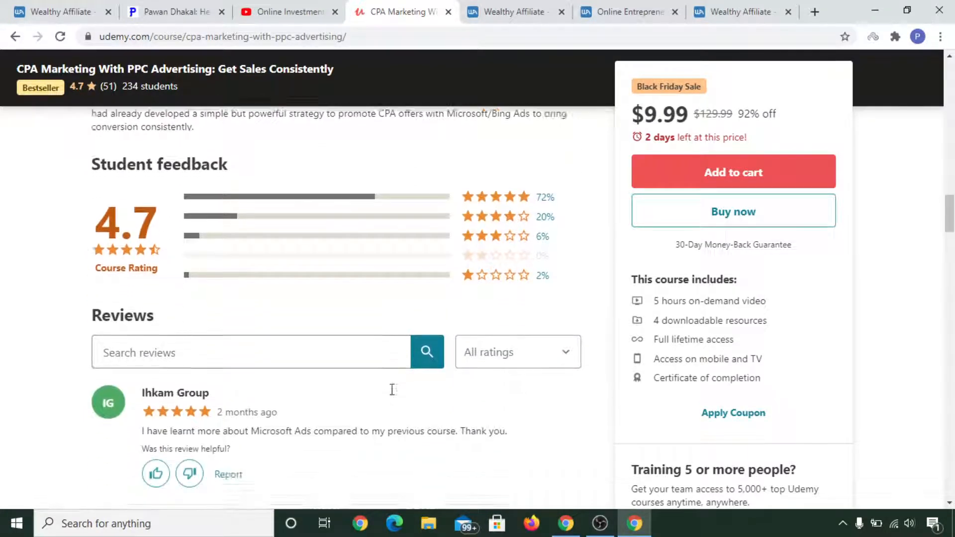
{"action": "scroll", "scroll_direction": "down", "scroll_amount": 3}
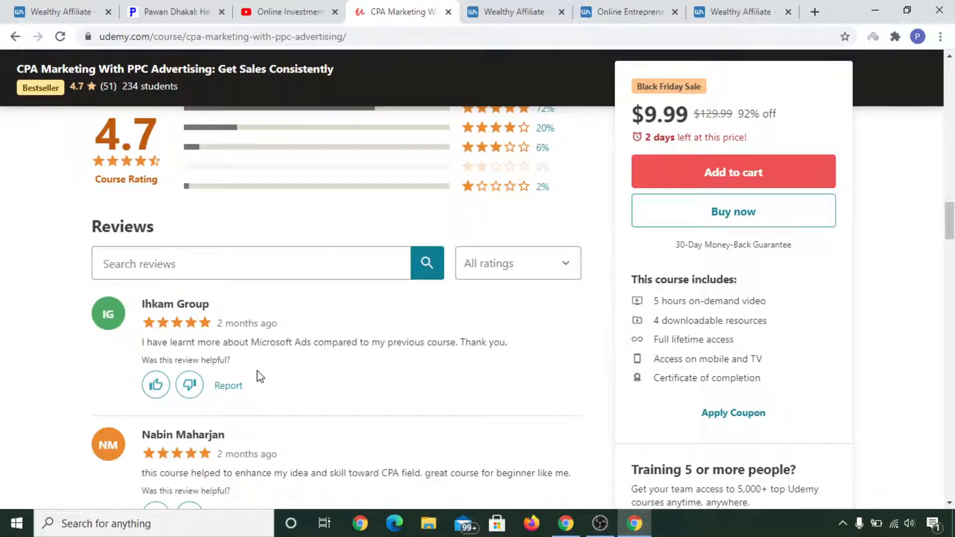
{"action": "scroll", "scroll_direction": "down", "scroll_amount": 3}
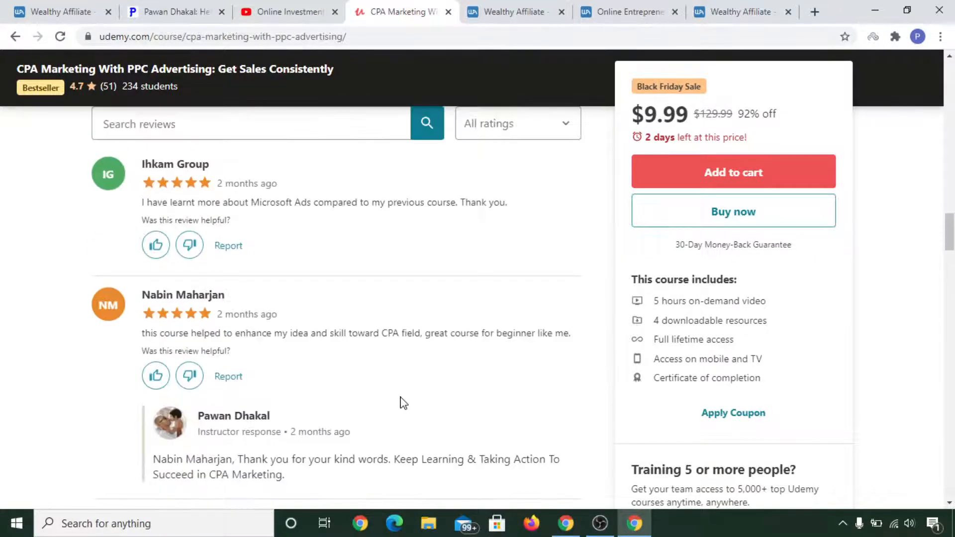
{"action": "scroll", "scroll_direction": "up", "scroll_amount": 3}
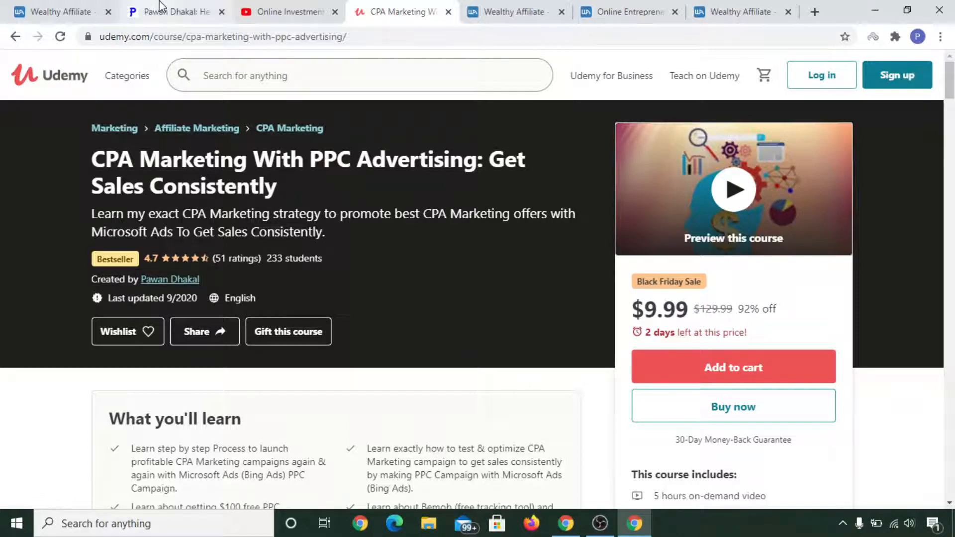
{"action": "left_click", "coordinate": [173, 12]}
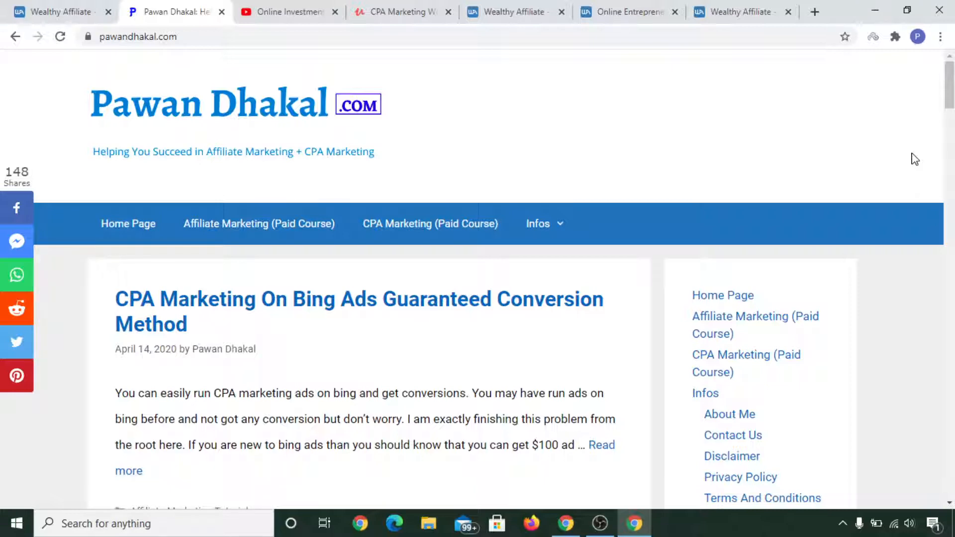
{"action": "mouse_move", "coordinate": [907, 146]}
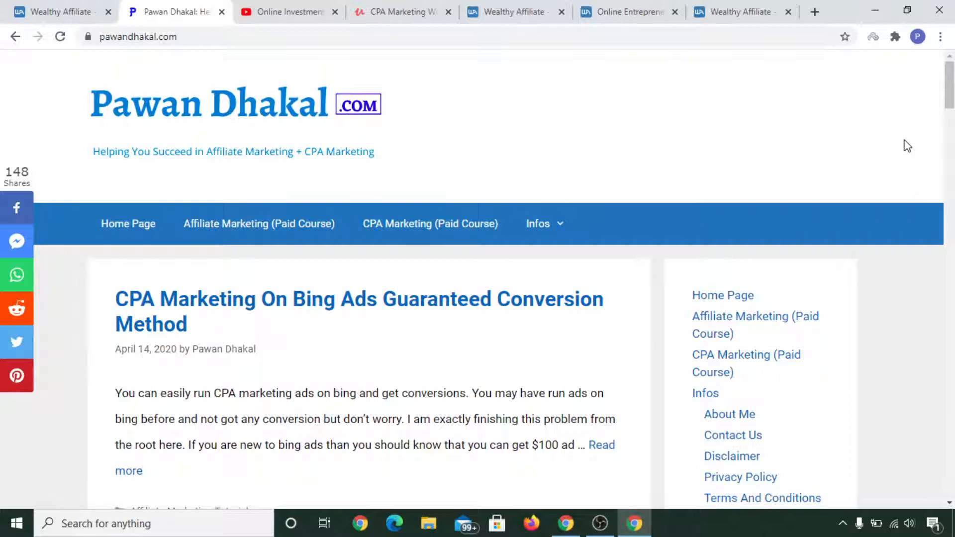
Switch to the Fiverr tab with 'facebook cover photo' search results
{"action": "left_click", "coordinate": [815, 12]}
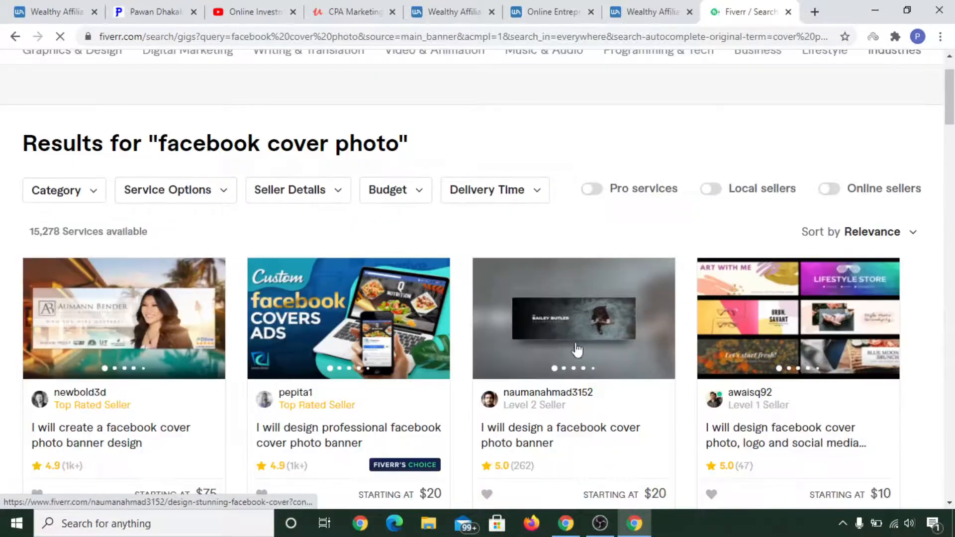
Search Fiverr for 'content writer' services and scroll through the Fiverr's Choice results
{"action": "scroll", "scroll_direction": "down", "scroll_amount": 3}
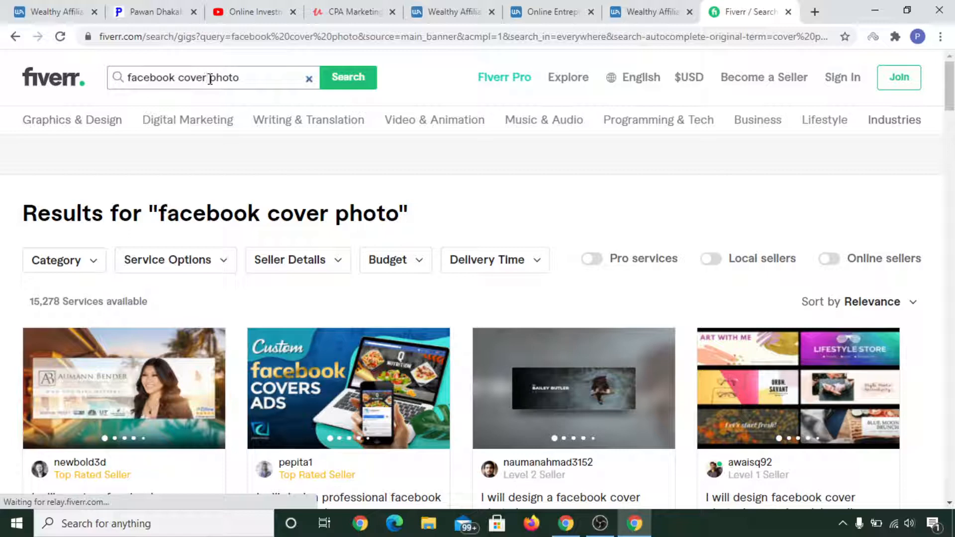
{"action": "type", "text": "cont"}
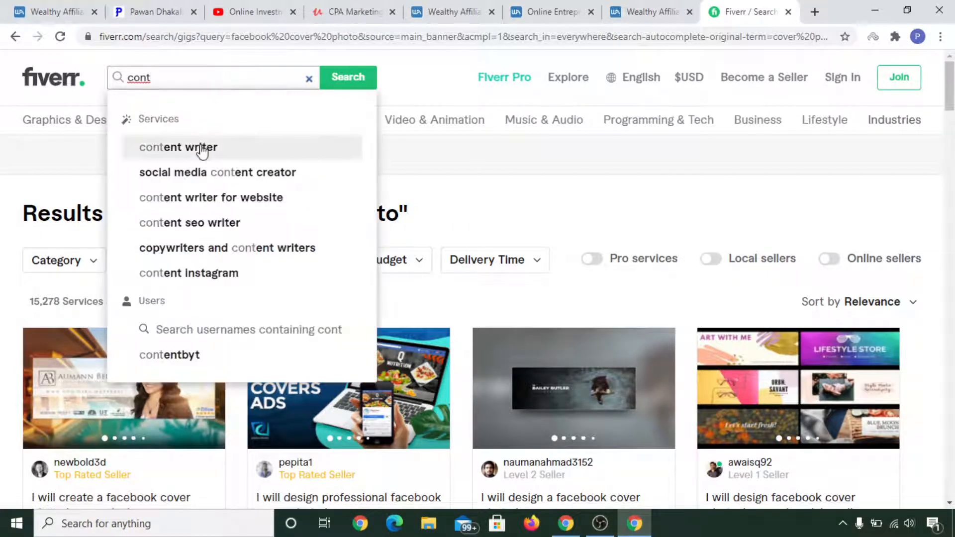
{"action": "left_click", "coordinate": [178, 147]}
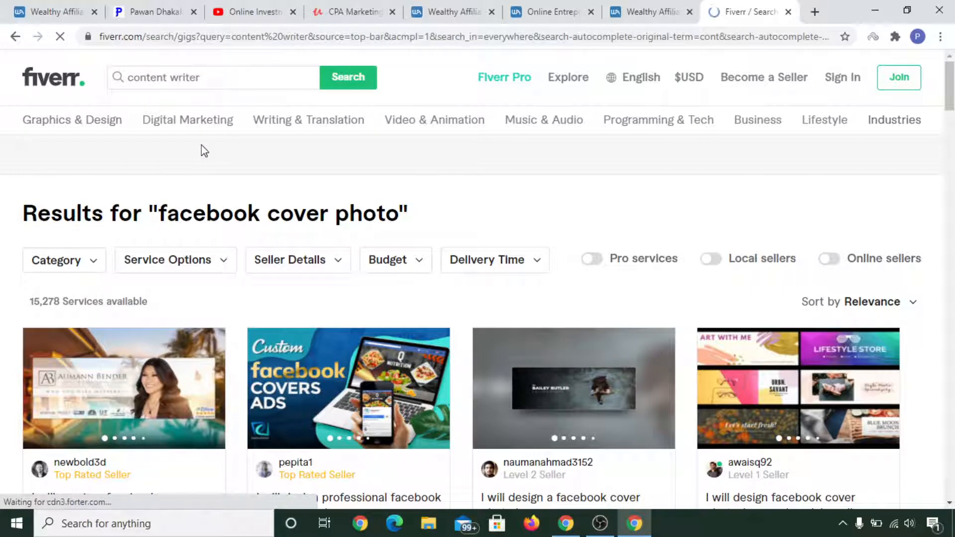
{"action": "scroll", "scroll_direction": "down", "scroll_amount": 3}
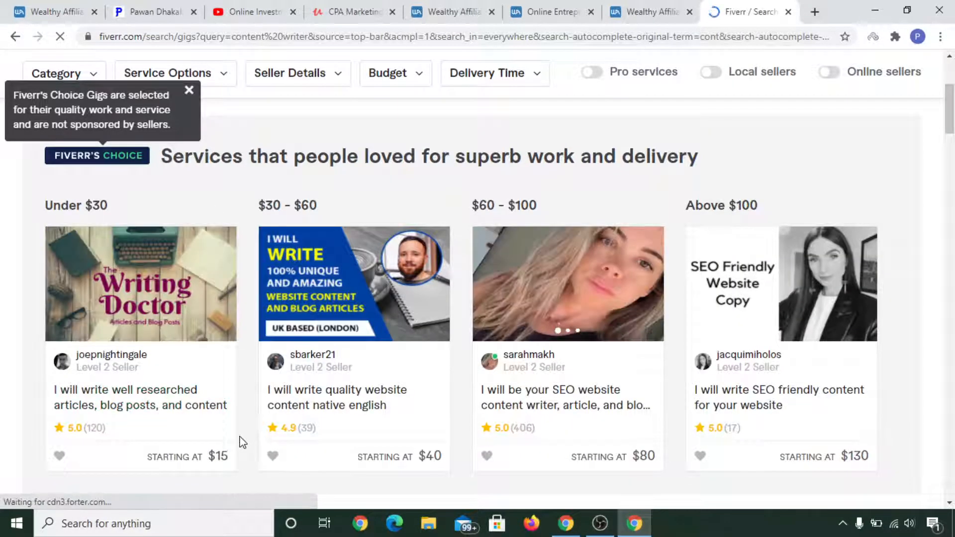
{"action": "scroll", "scroll_direction": "down", "scroll_amount": 3}
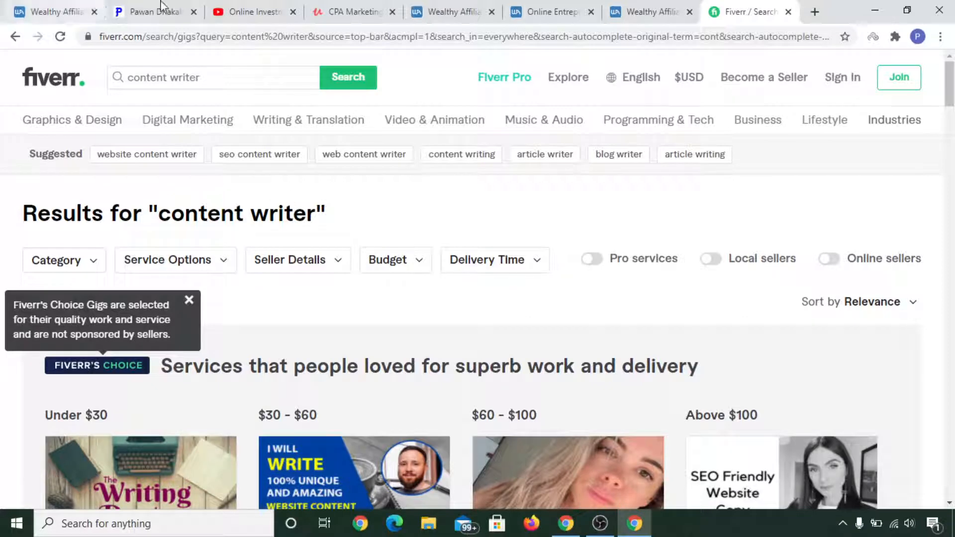
{"action": "mouse_move", "coordinate": [466, 220]}
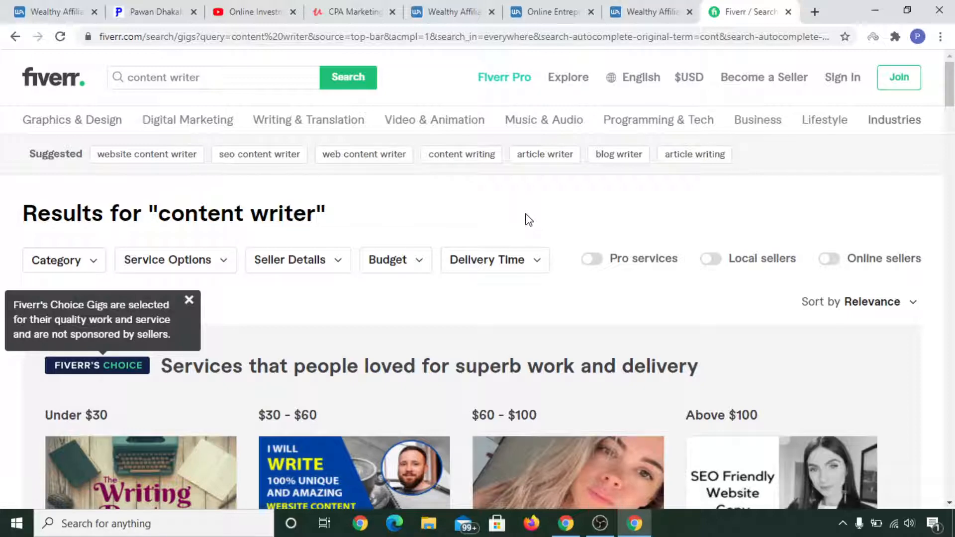
{"action": "mouse_move", "coordinate": [230, 6]}
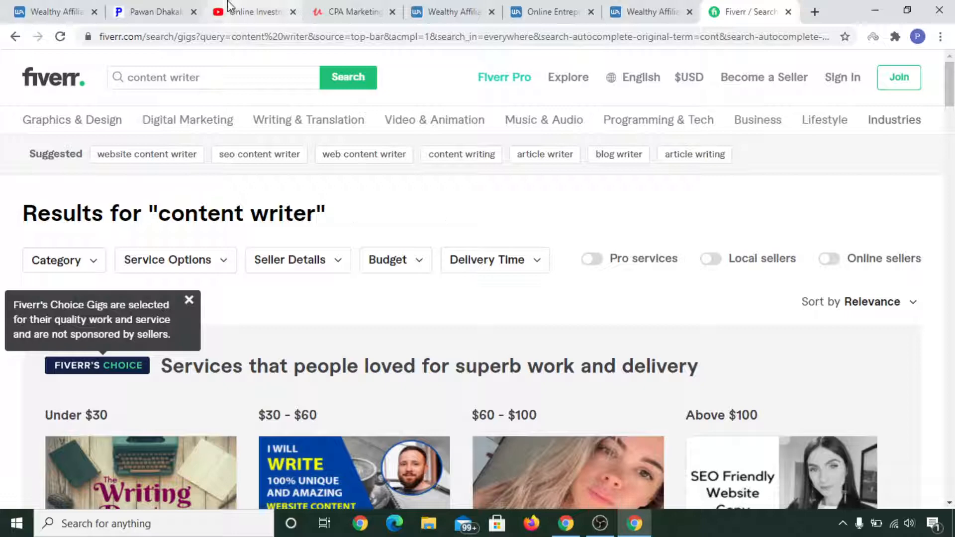
Revisit the Online Investment Tutorial channel, then switch to the Wealthy Affiliate homepage
{"action": "left_click", "coordinate": [249, 12]}
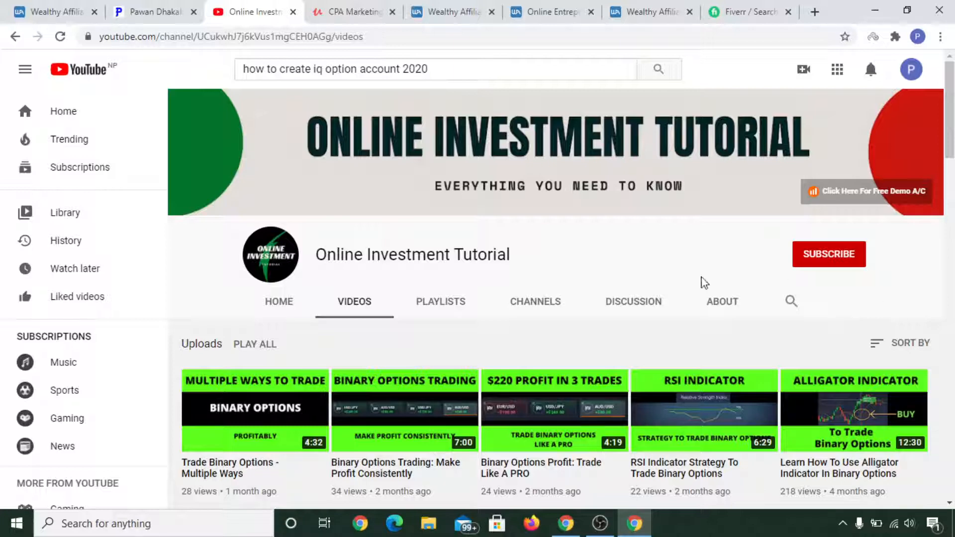
{"action": "mouse_move", "coordinate": [824, 336]}
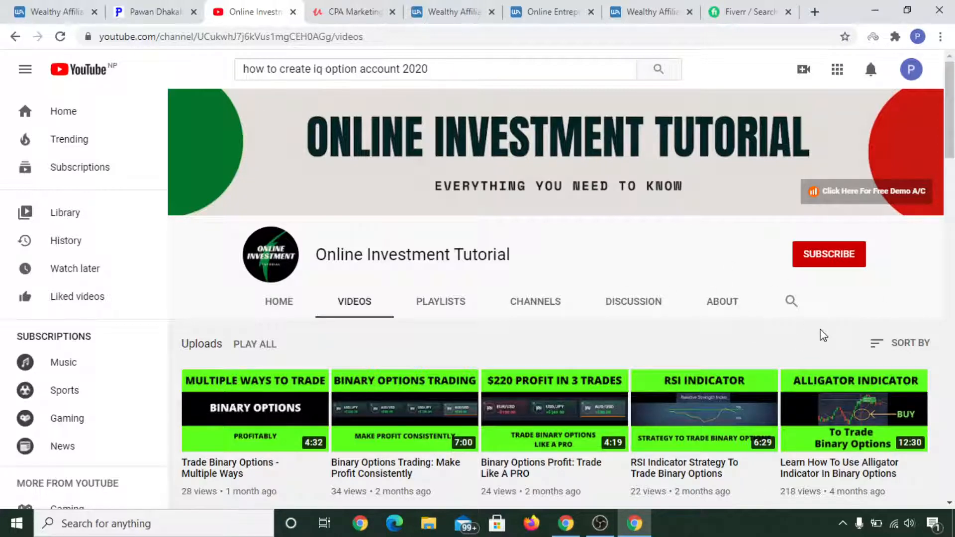
{"action": "mouse_move", "coordinate": [748, 346]}
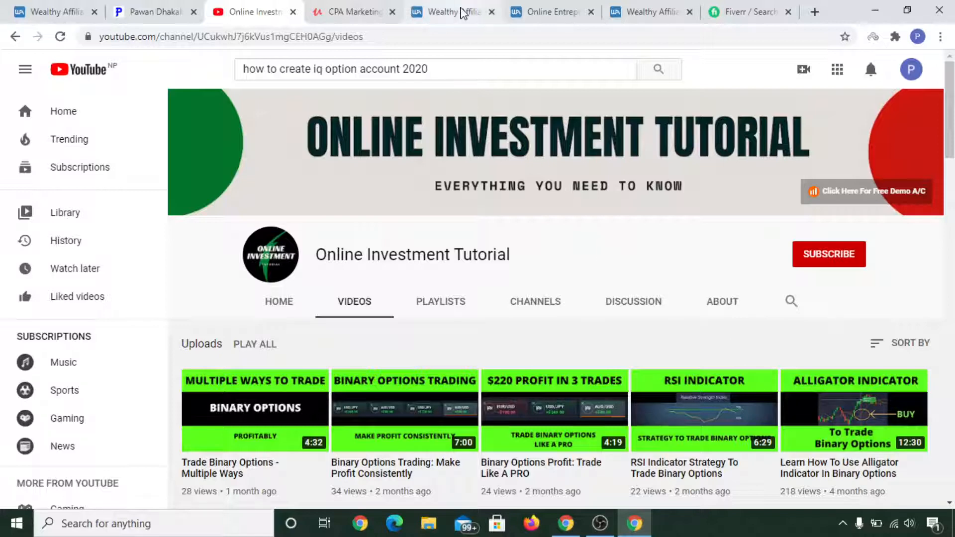
{"action": "left_click", "coordinate": [453, 12]}
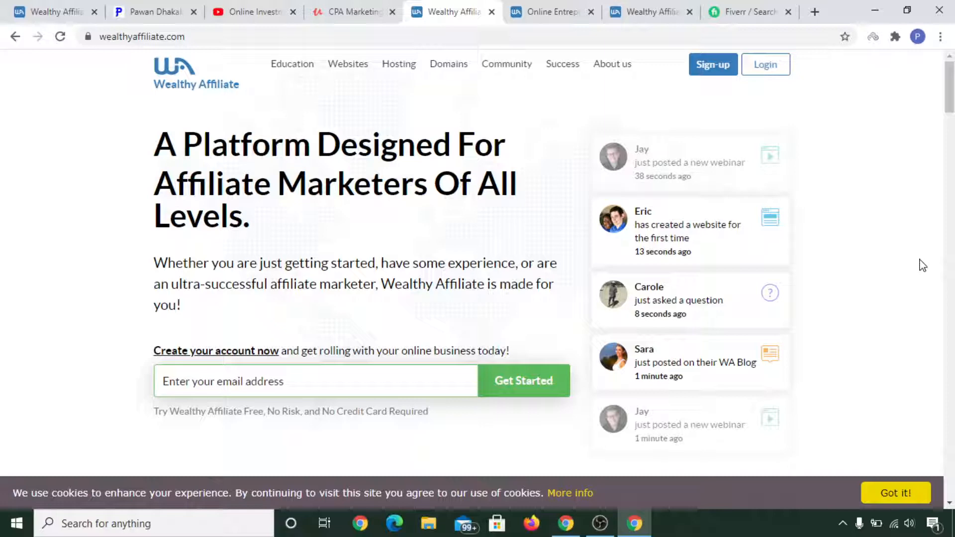
{"action": "mouse_move", "coordinate": [618, 209]}
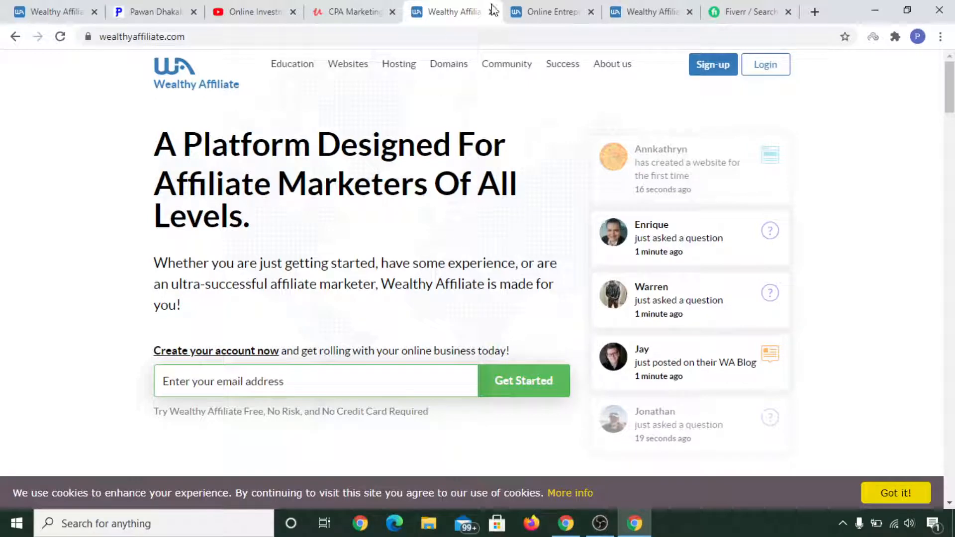
Highlight the free-trial note on the homepage and land on the Level 1 Getting Started course page
{"action": "left_click", "coordinate": [551, 11]}
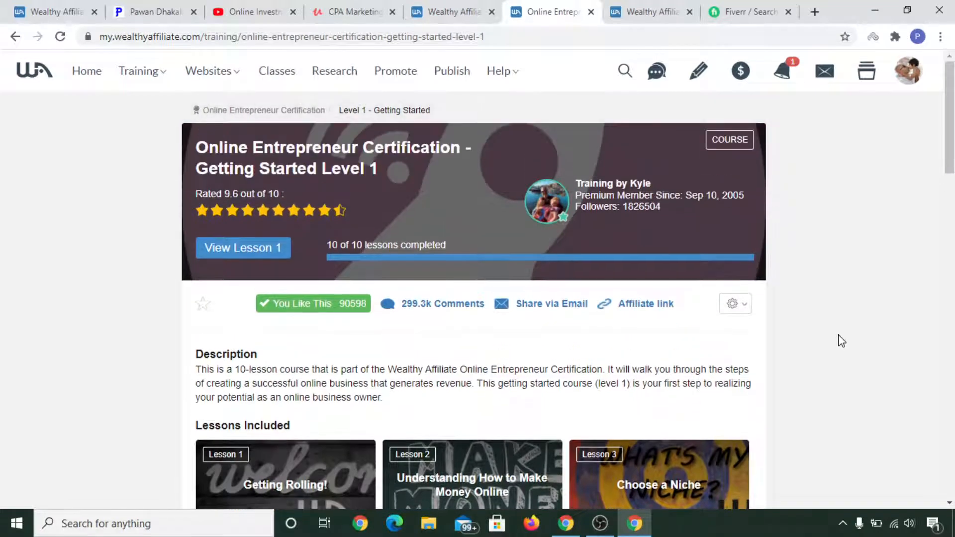
{"action": "scroll", "scroll_direction": "down", "scroll_amount": 3}
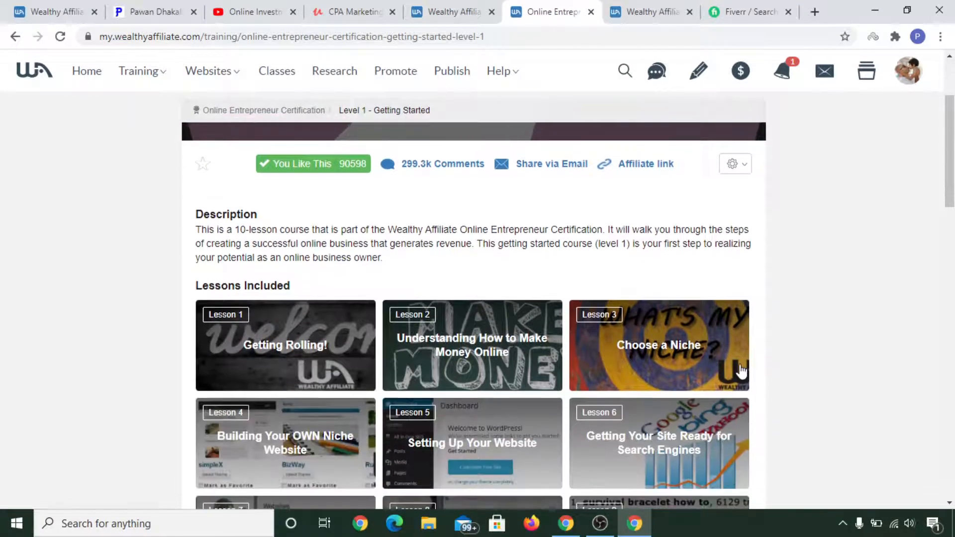
{"action": "scroll", "scroll_direction": "down", "scroll_amount": 3}
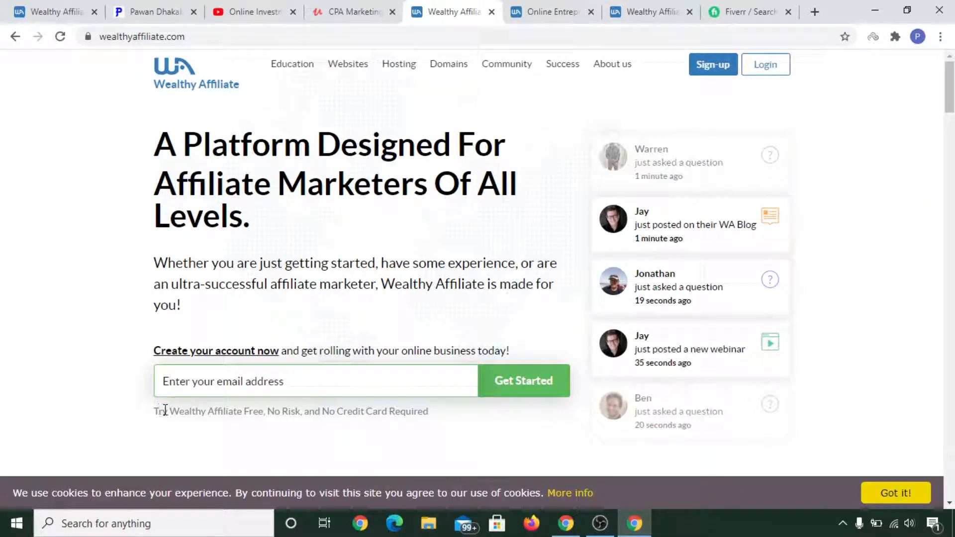
{"action": "left_click_drag", "start_coordinate": [157, 411], "coordinate": [424, 411]}
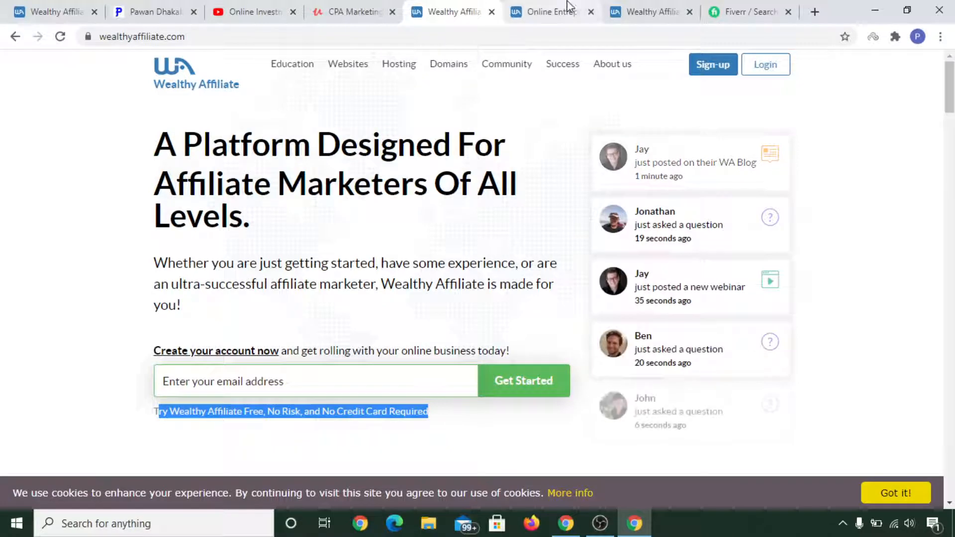
{"action": "left_click", "coordinate": [548, 12]}
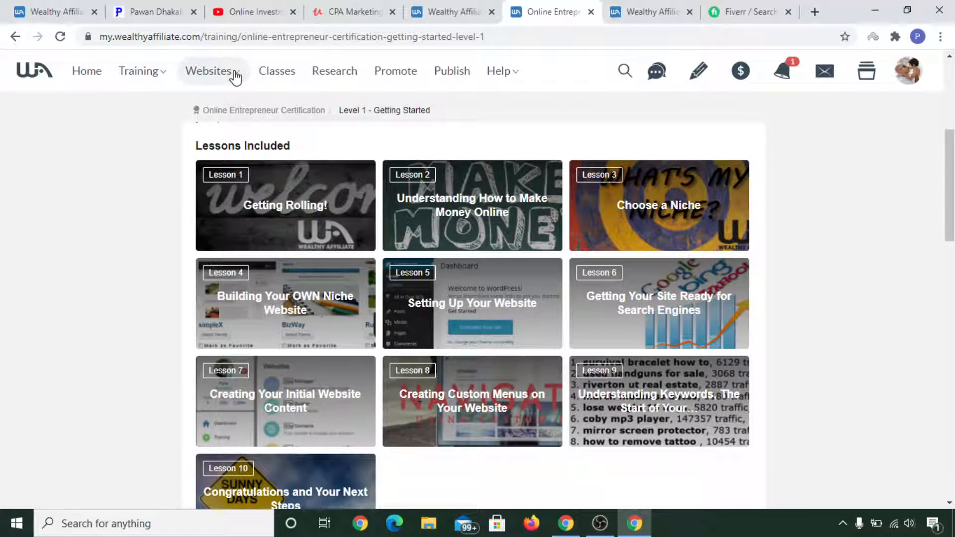
From the Training menu, view the Level 1 Getting Started course and its Lesson 1, Getting Rolling!
{"action": "left_click", "coordinate": [210, 71]}
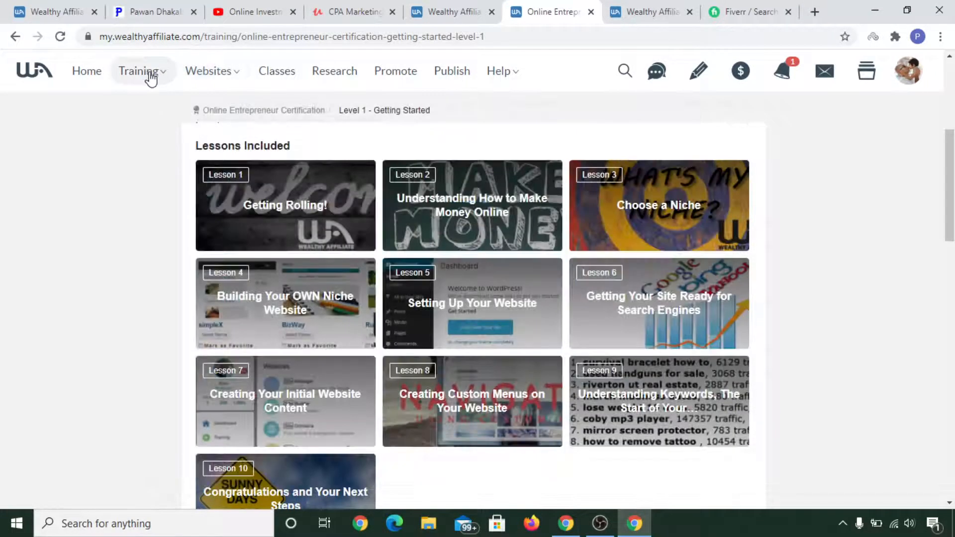
{"action": "left_click", "coordinate": [140, 71]}
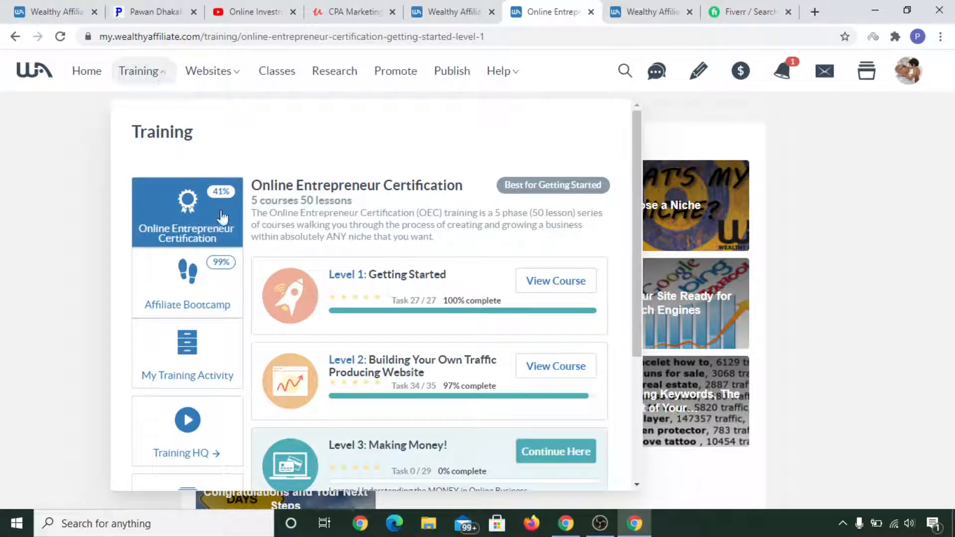
{"action": "mouse_move", "coordinate": [555, 281]}
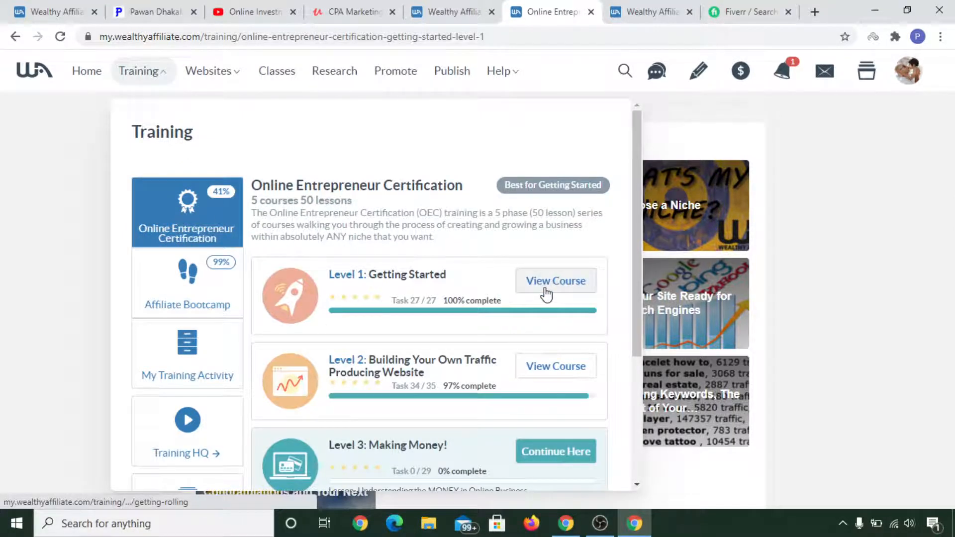
{"action": "left_click", "coordinate": [555, 281]}
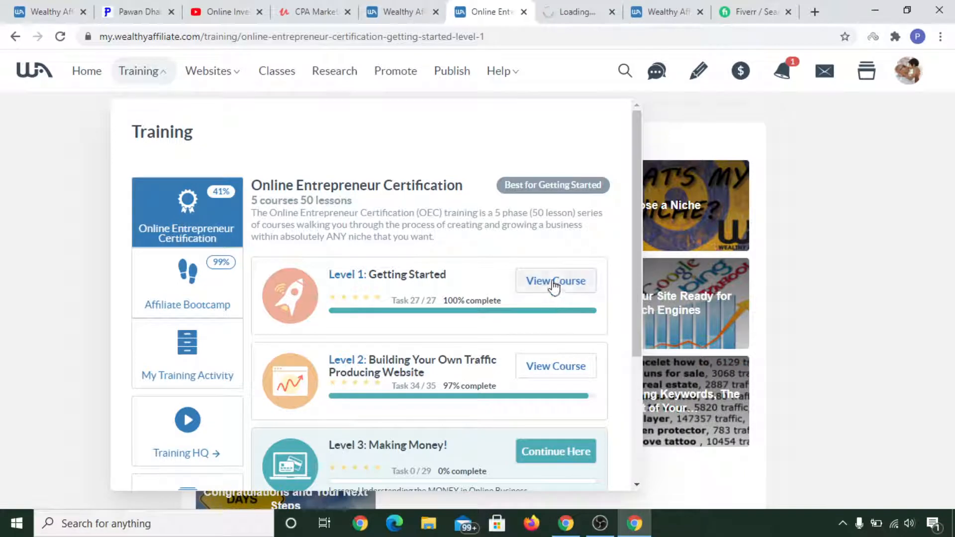
{"action": "left_click", "coordinate": [555, 280]}
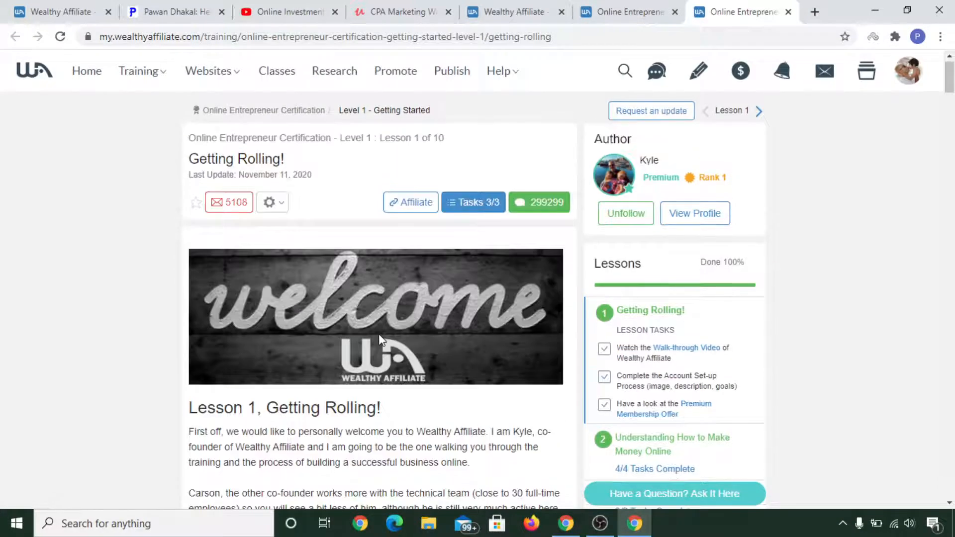
Read through the Getting Rolling! lesson down to its completed Tasks, then return to the Level 1 overview
{"action": "scroll", "scroll_direction": "down", "scroll_amount": 3}
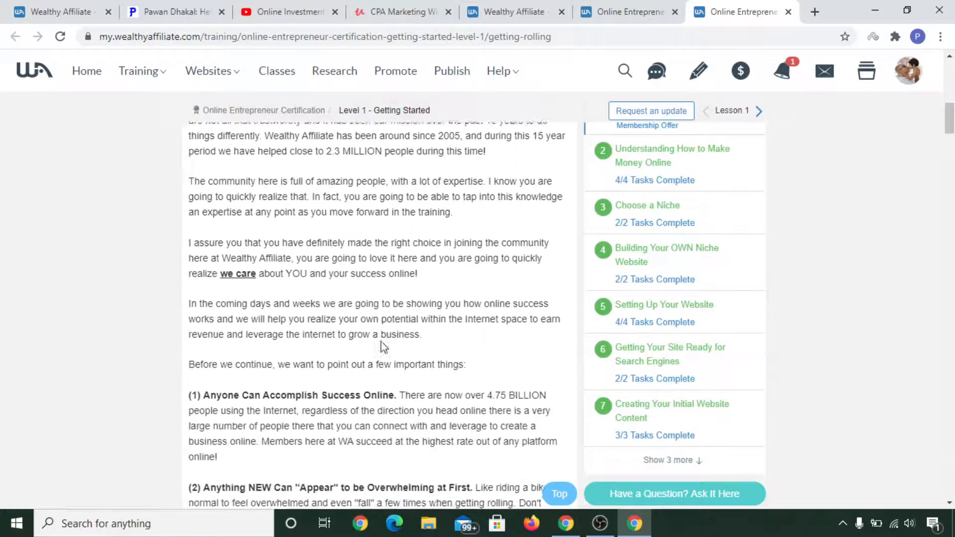
{"action": "scroll", "scroll_direction": "down", "scroll_amount": 3}
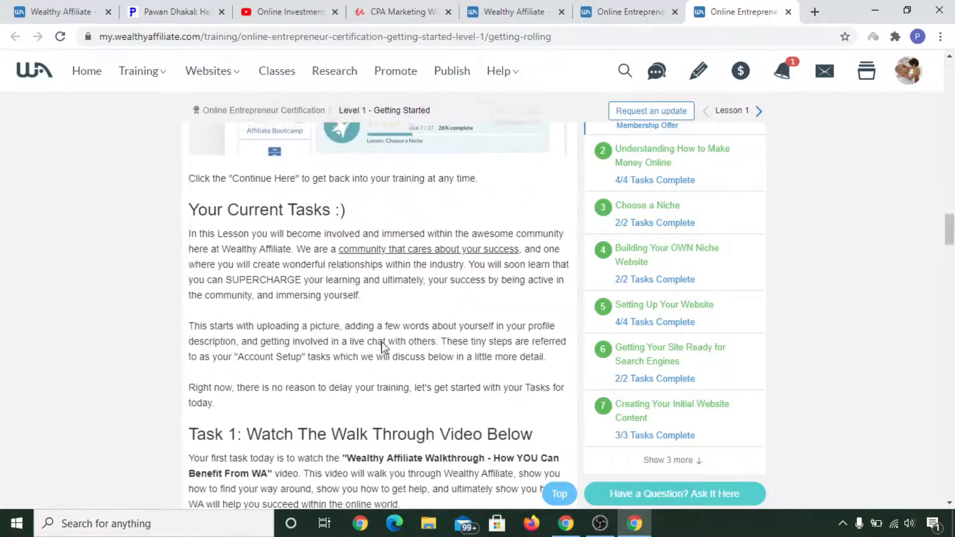
{"action": "scroll", "scroll_direction": "down", "scroll_amount": 3}
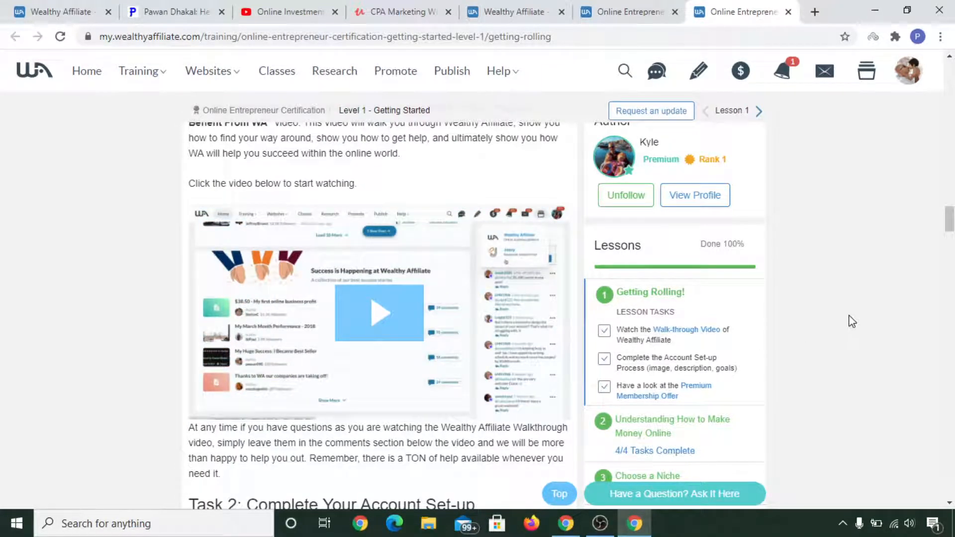
{"action": "mouse_move", "coordinate": [834, 316]}
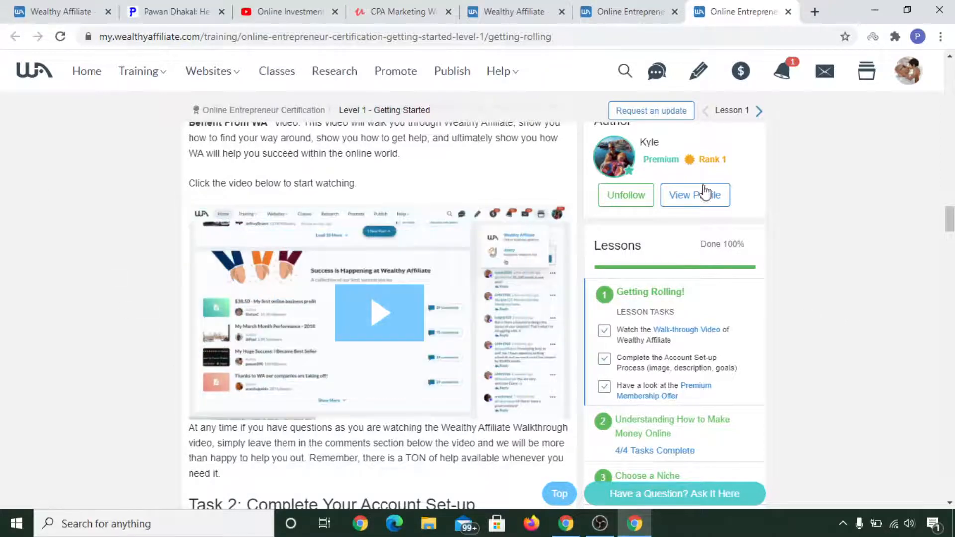
{"action": "scroll", "scroll_direction": "down", "scroll_amount": 3}
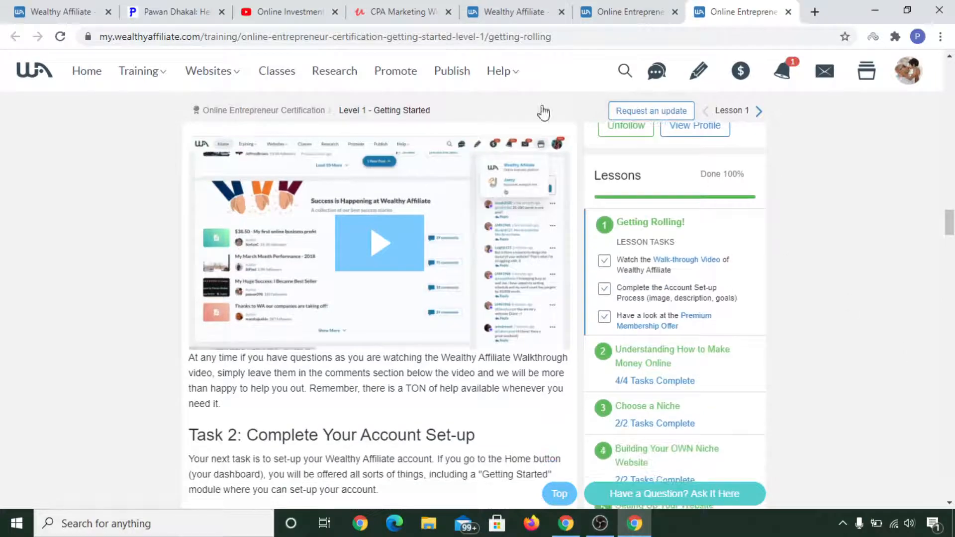
{"action": "scroll", "scroll_direction": "down", "scroll_amount": 3}
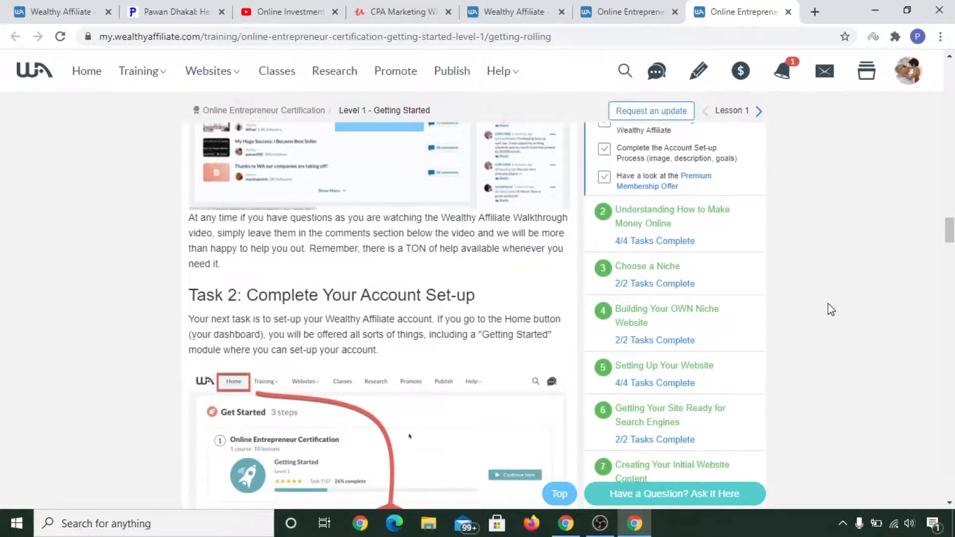
{"action": "scroll", "scroll_direction": "down", "scroll_amount": 3}
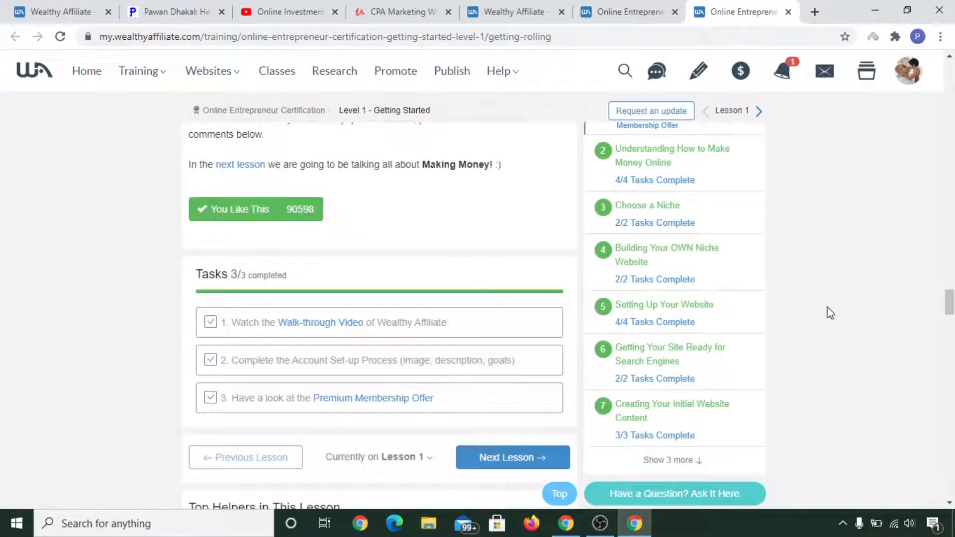
{"action": "scroll", "scroll_direction": "down", "scroll_amount": 3}
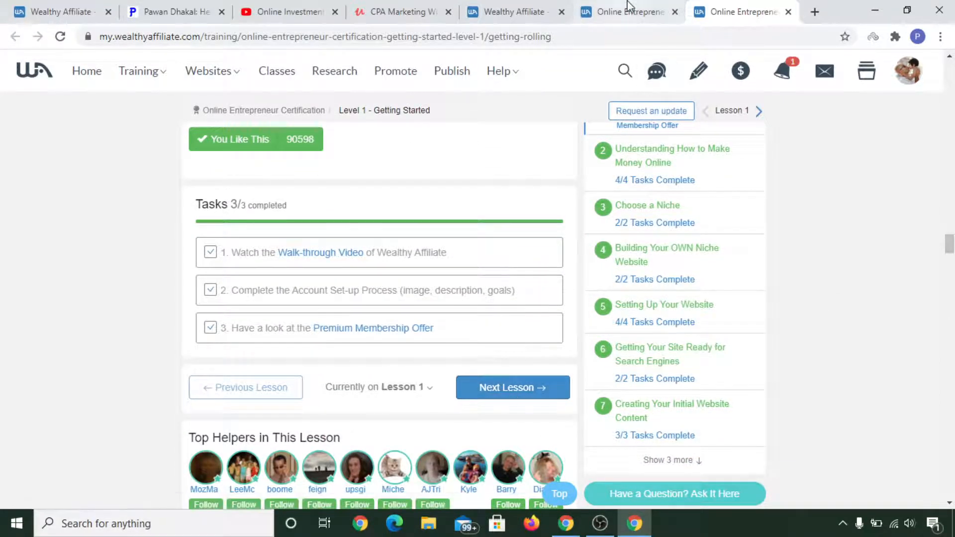
{"action": "left_click", "coordinate": [139, 71]}
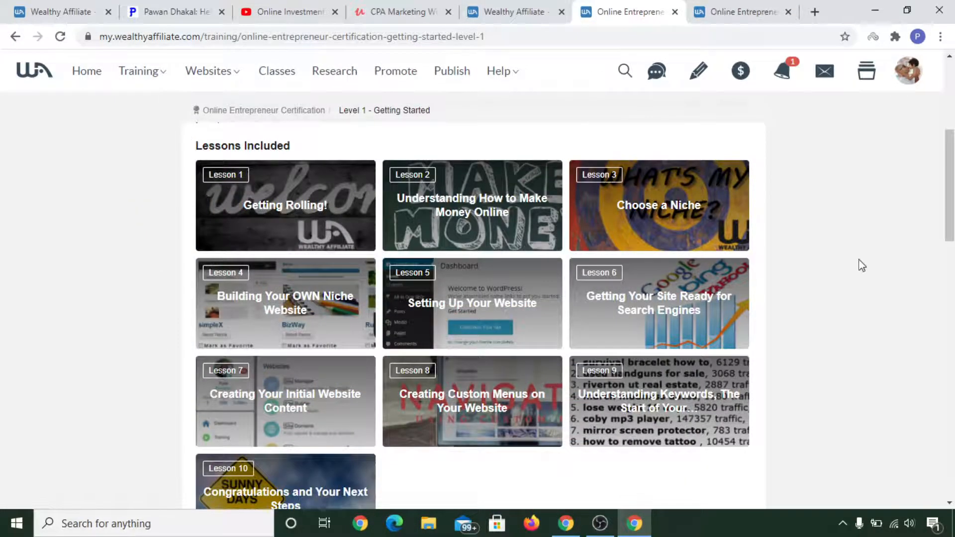
{"action": "scroll", "scroll_direction": "down", "scroll_amount": 3}
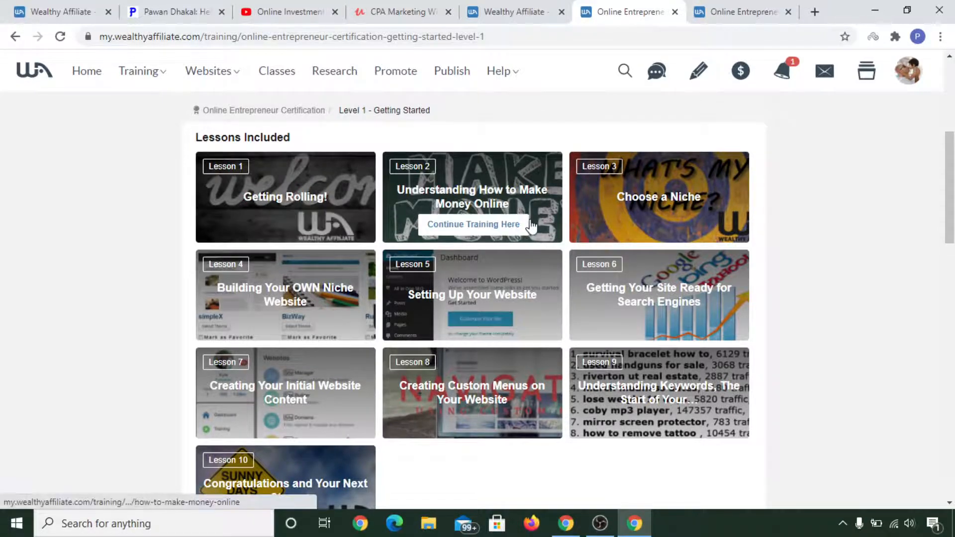
{"action": "mouse_move", "coordinate": [595, 242]}
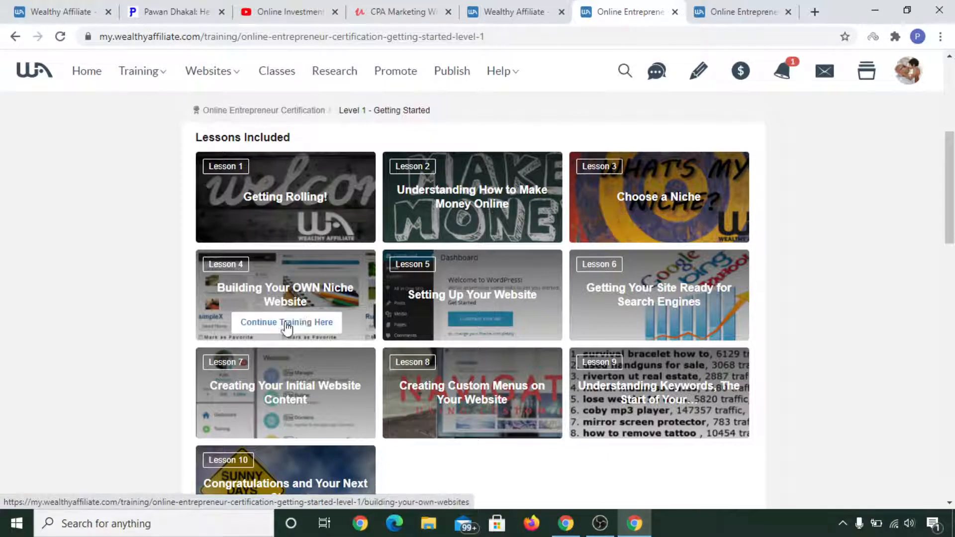
{"action": "mouse_move", "coordinate": [471, 323]}
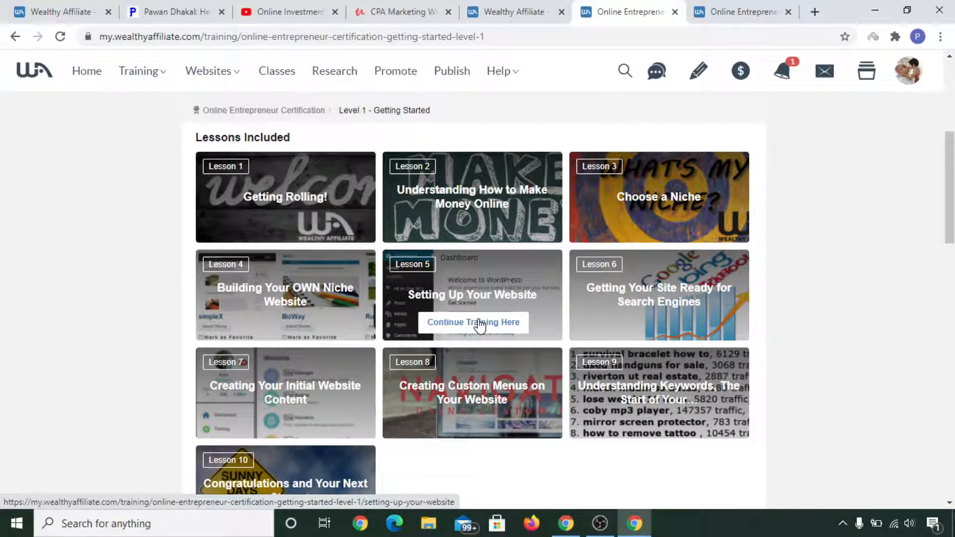
{"action": "mouse_move", "coordinate": [660, 322]}
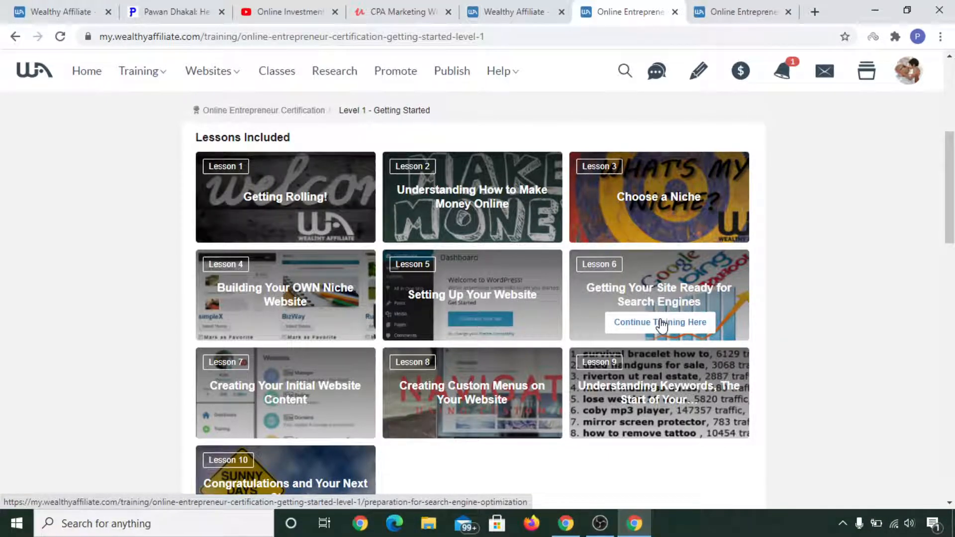
{"action": "mouse_move", "coordinate": [264, 392]}
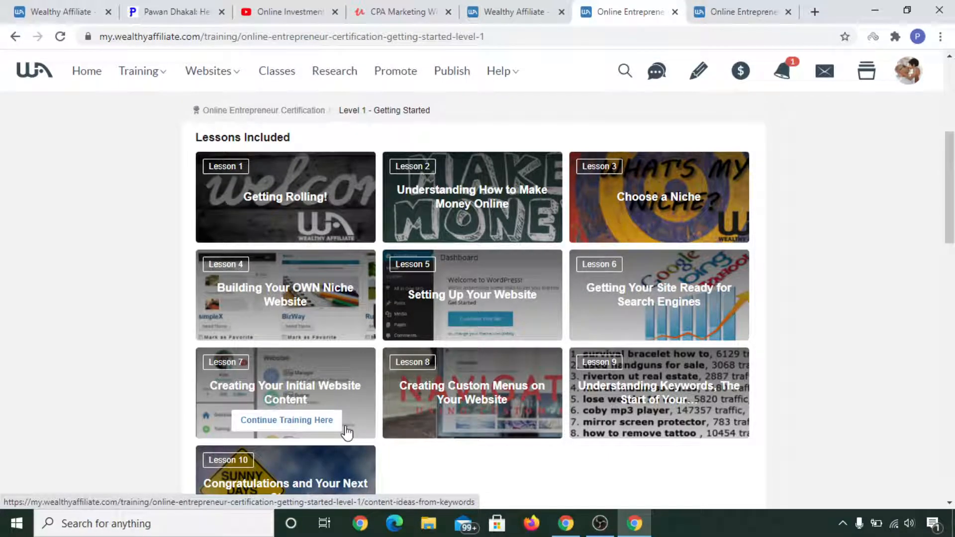
{"action": "mouse_move", "coordinate": [454, 420]}
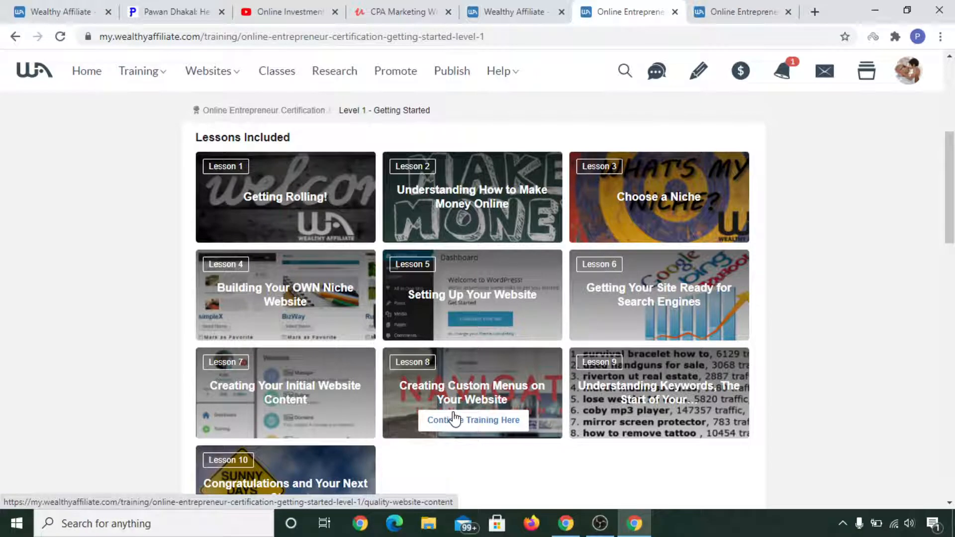
{"action": "scroll", "scroll_direction": "down", "scroll_amount": 3}
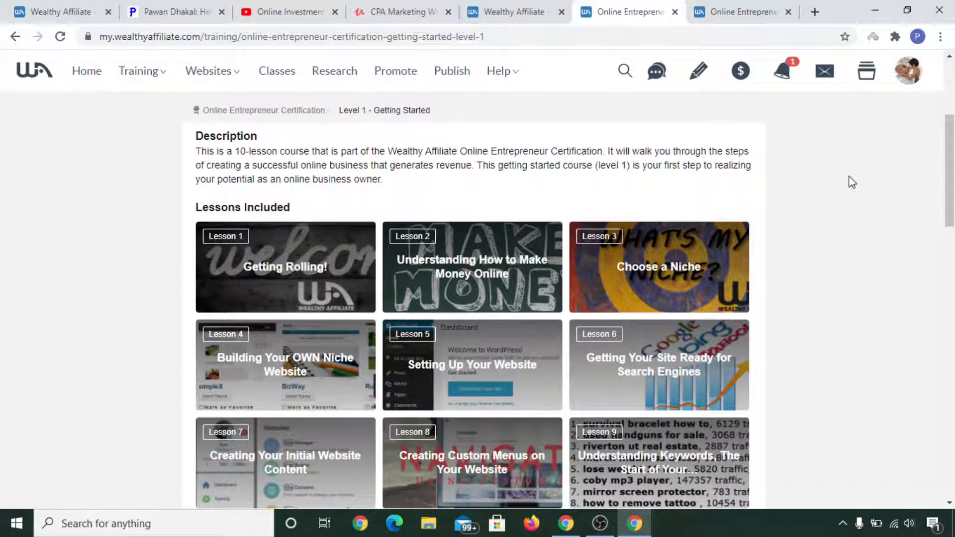
{"action": "left_click", "coordinate": [402, 12]}
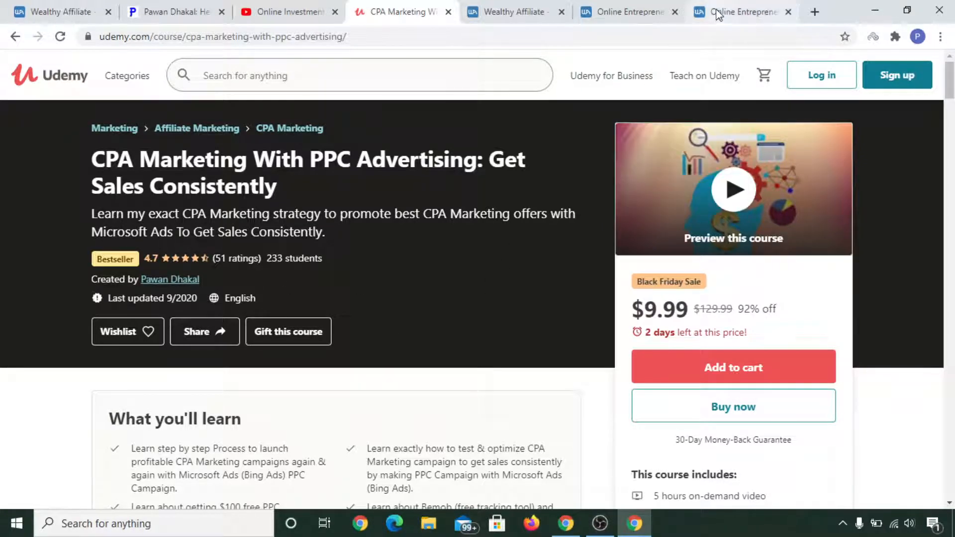
{"action": "left_click", "coordinate": [514, 12]}
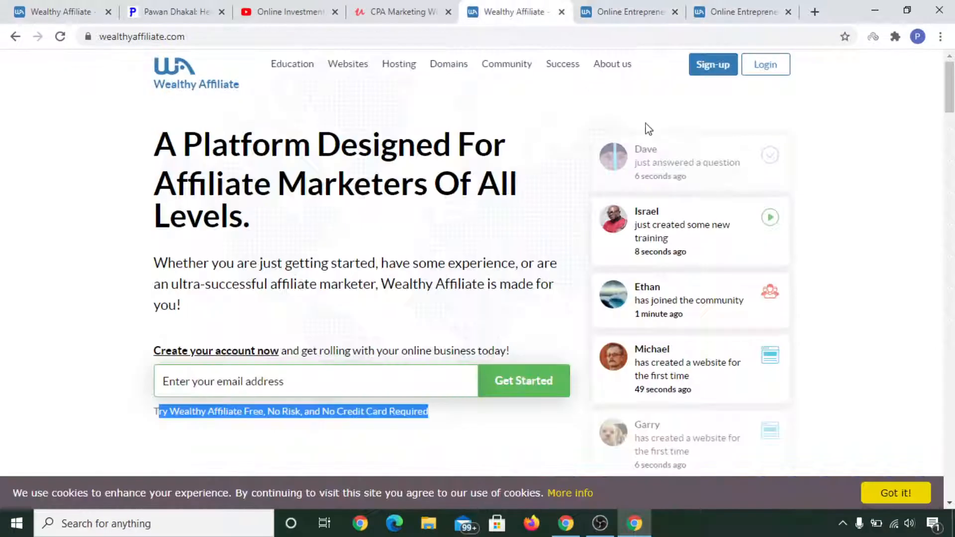
{"action": "left_click", "coordinate": [628, 12]}
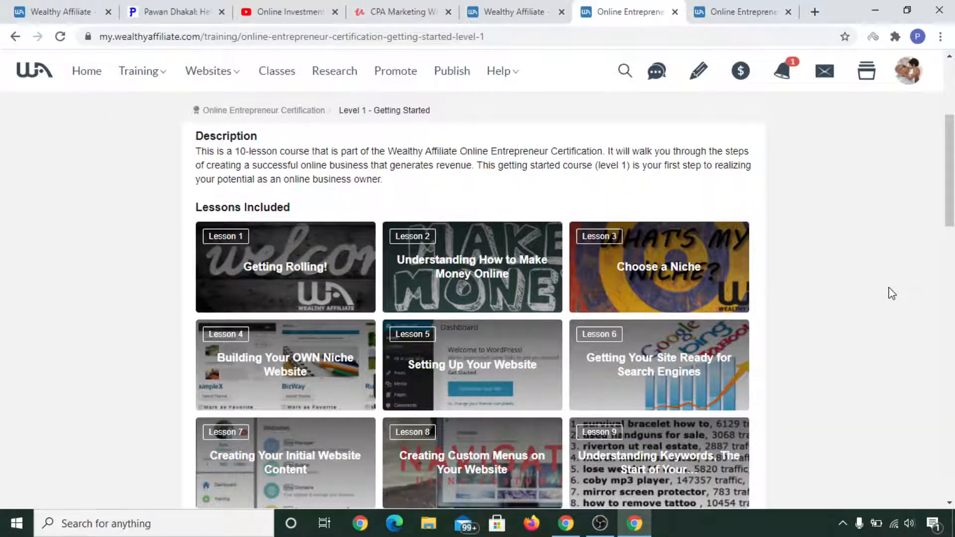